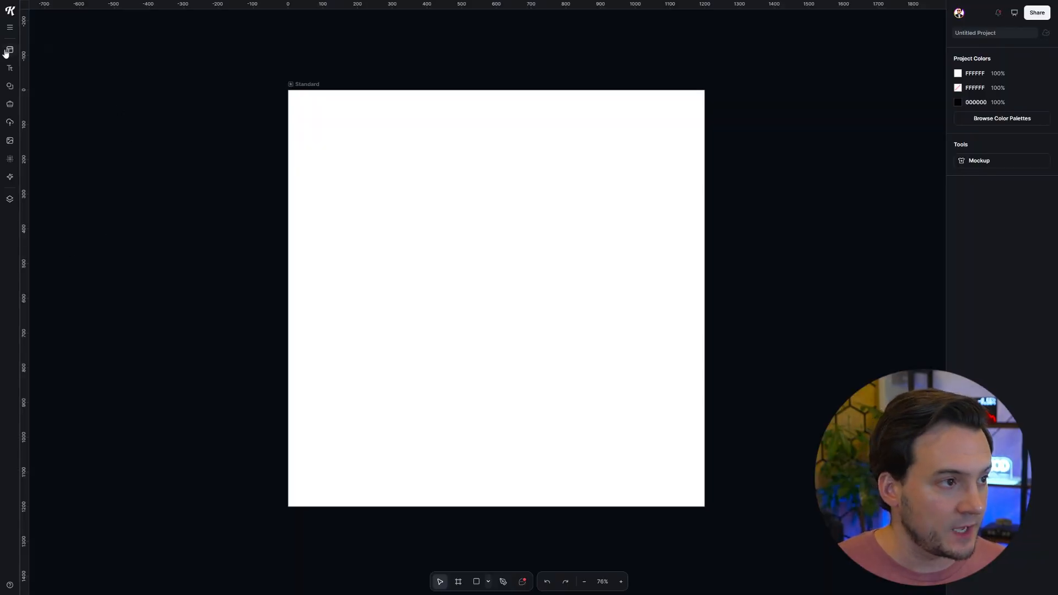
Step: Add the Frankly logo from the Logos templates onto a new artboard and select the word FRANKLY
left_click(10, 50)
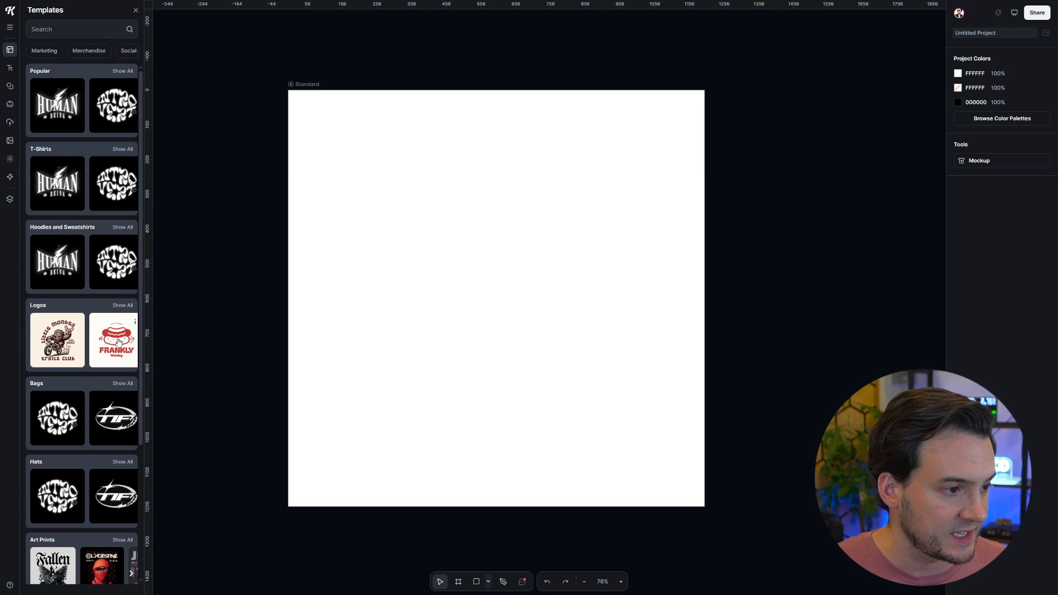
left_click(113, 339)
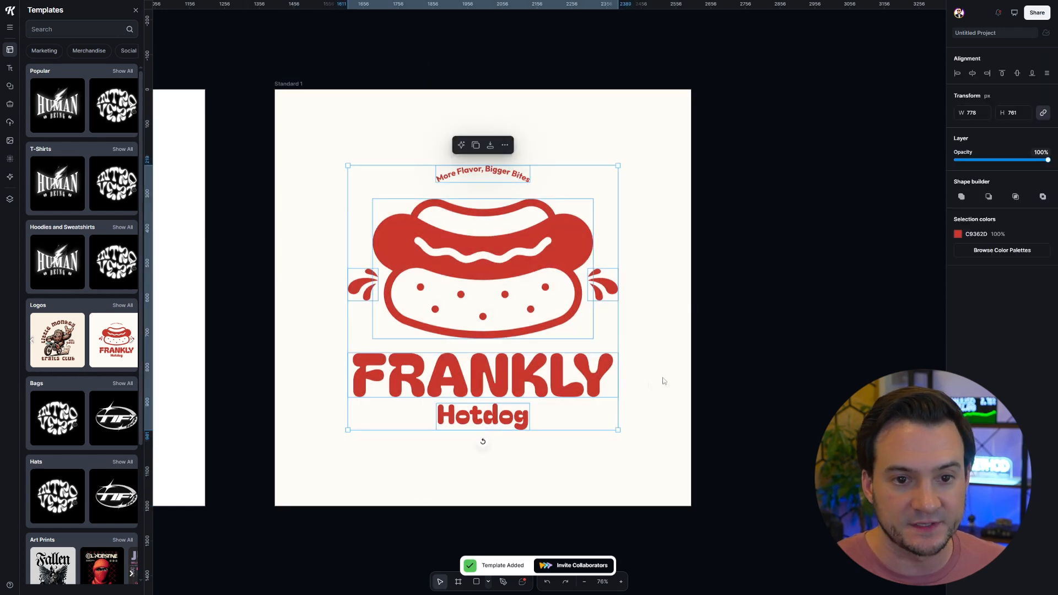
mouse_move(961, 196)
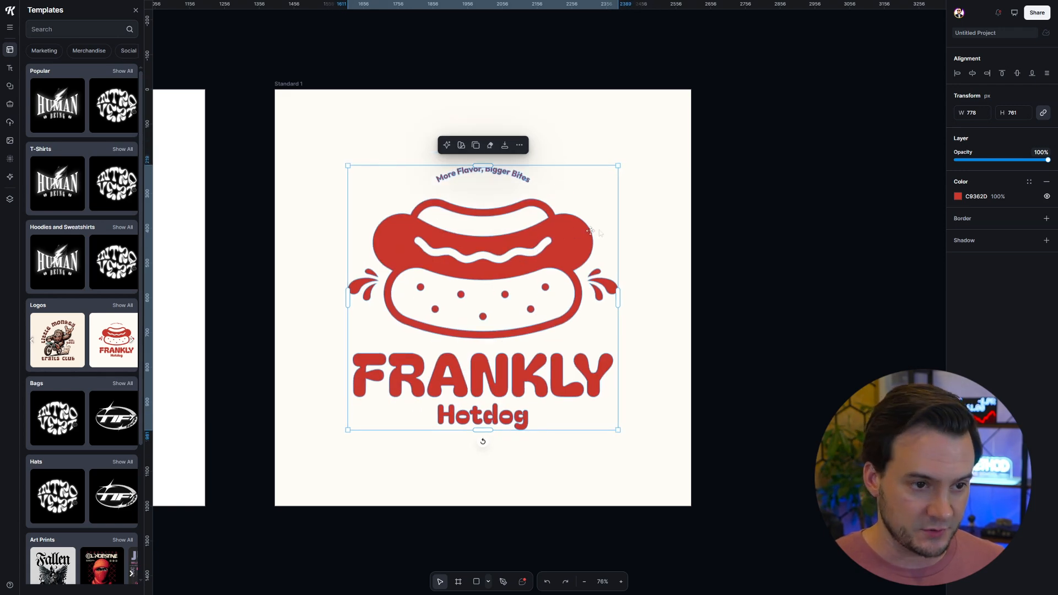
left_click(482, 374)
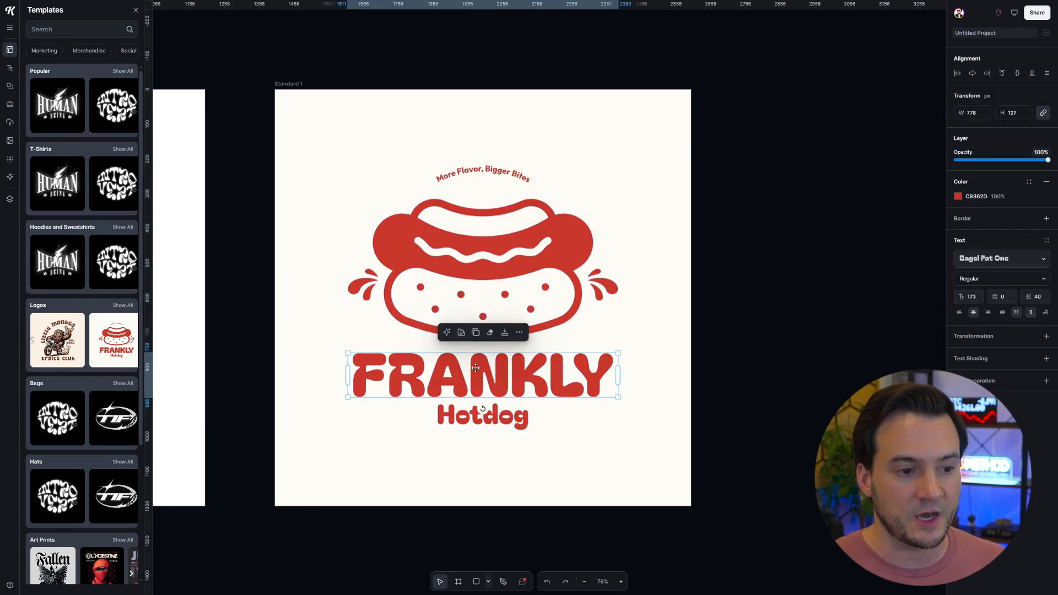
mouse_move(615, 539)
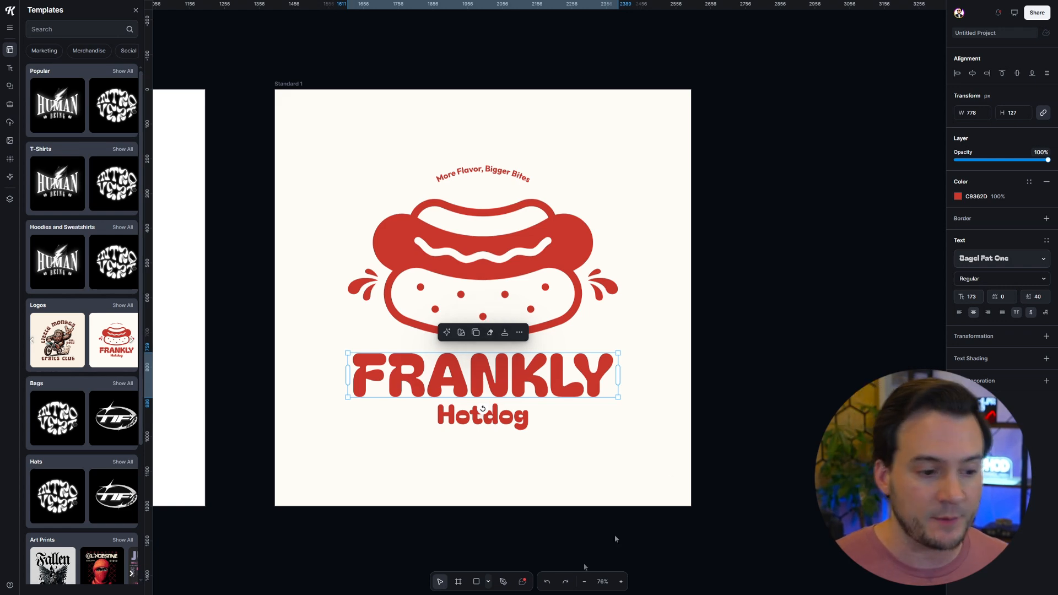
Step: Draw a rectangle over FRANKLY and fill it with the logo's red
left_click(489, 581)
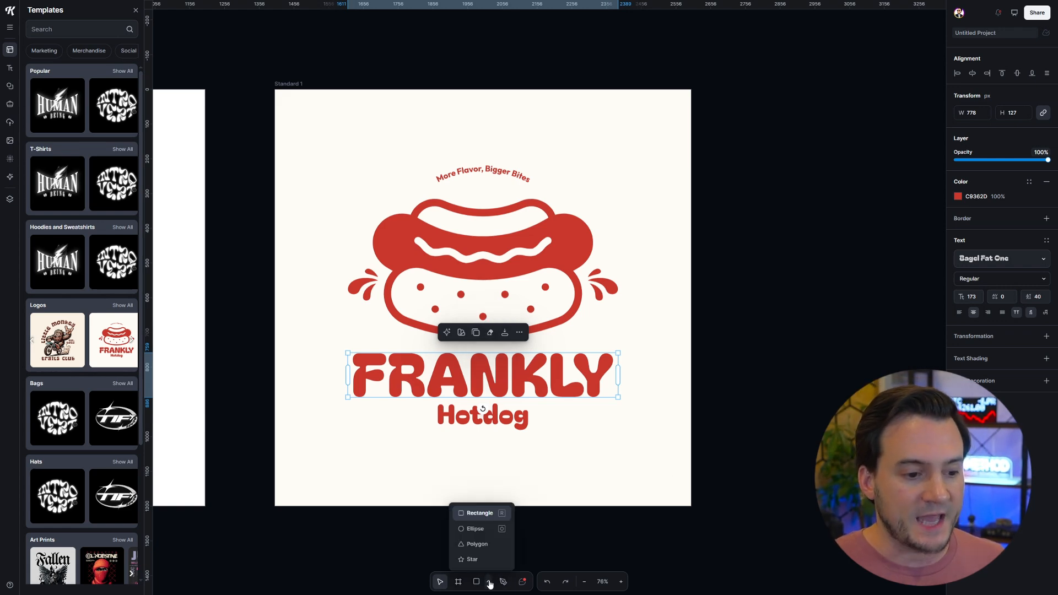
left_click(476, 582)
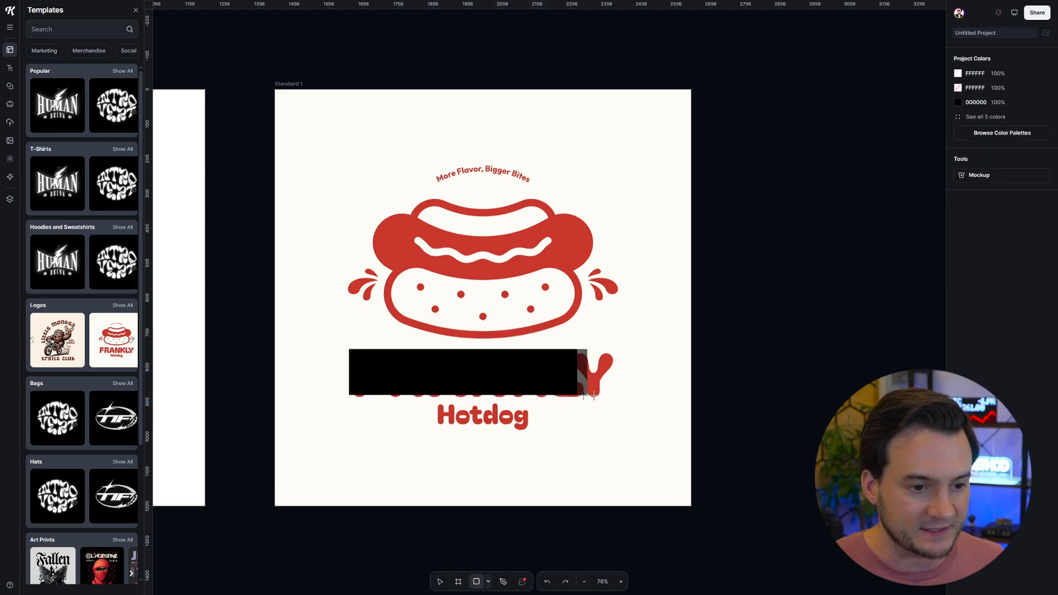
left_click(482, 375)
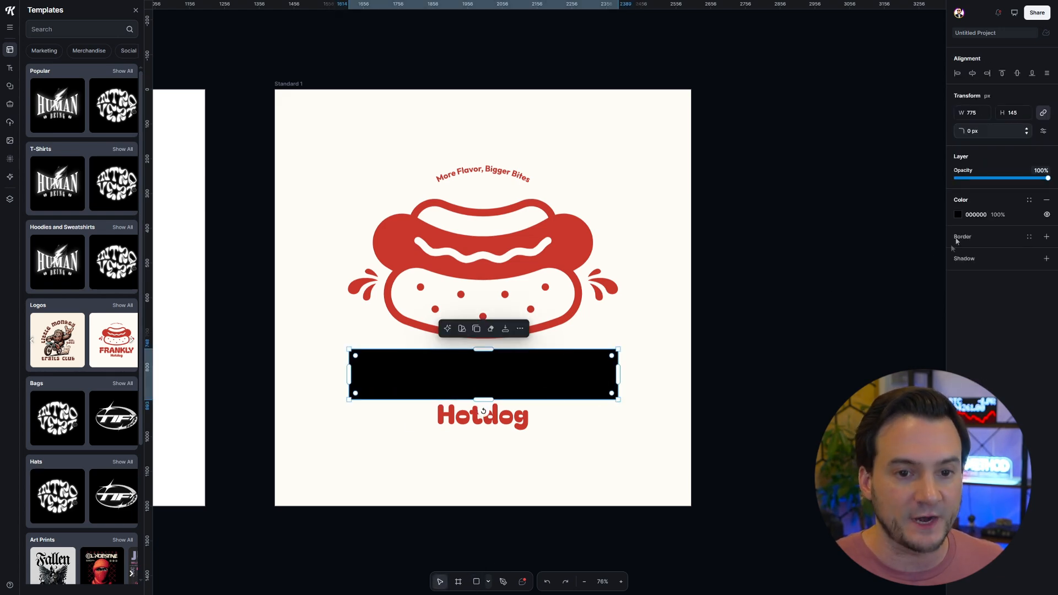
left_click(958, 215)
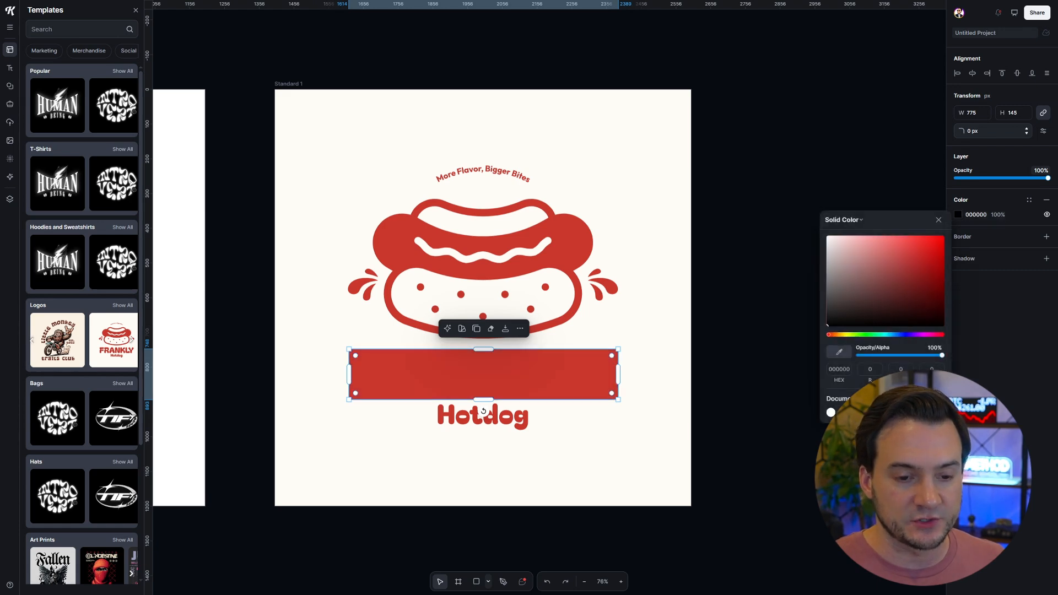
Step: Send the red rectangle behind the text and give it a corner radius of 10
right_click(473, 375)
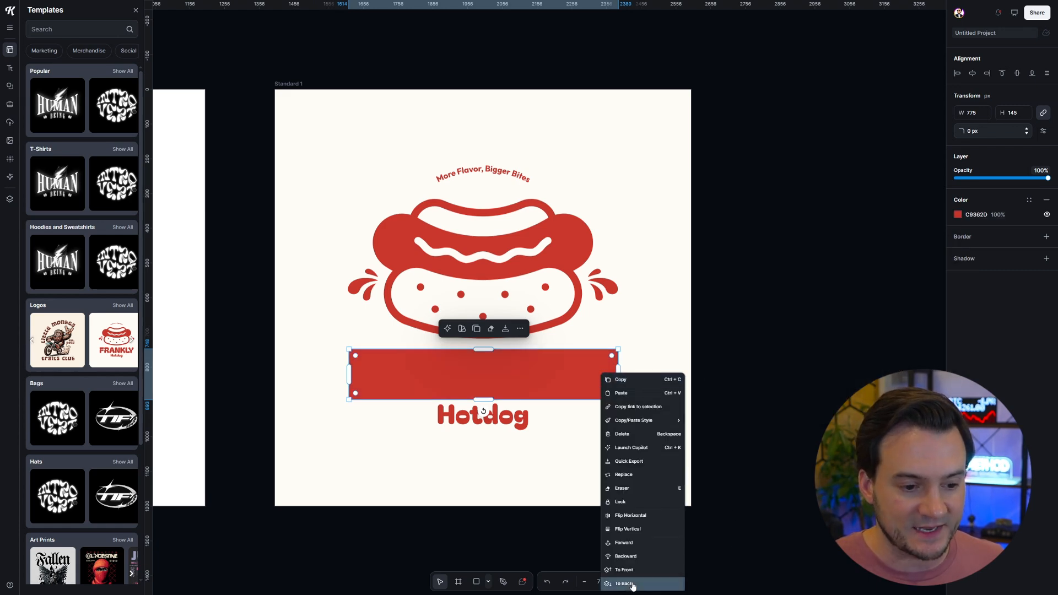
left_click(624, 583)
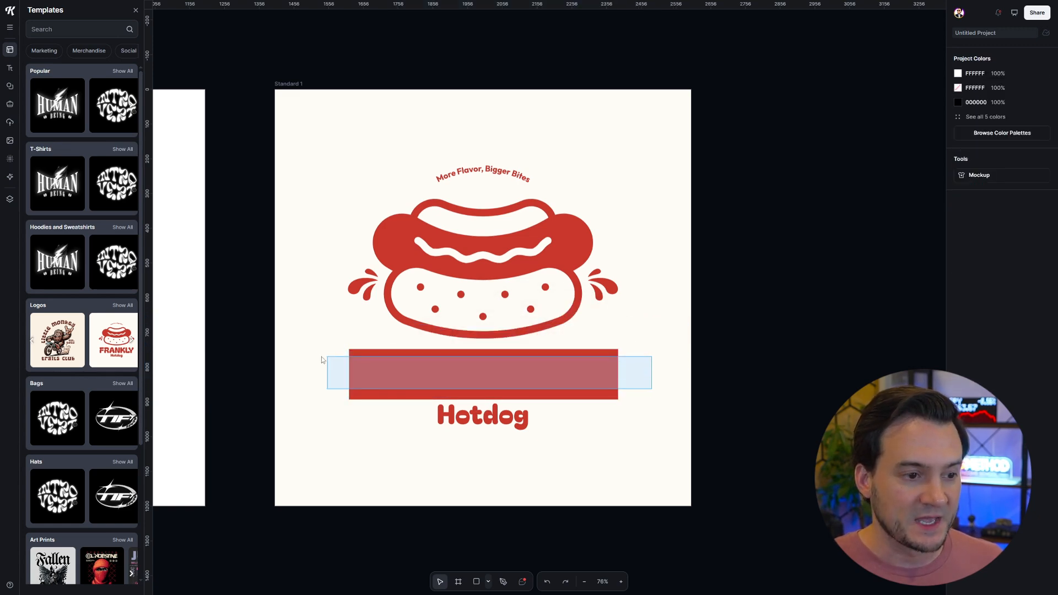
left_click(482, 375)
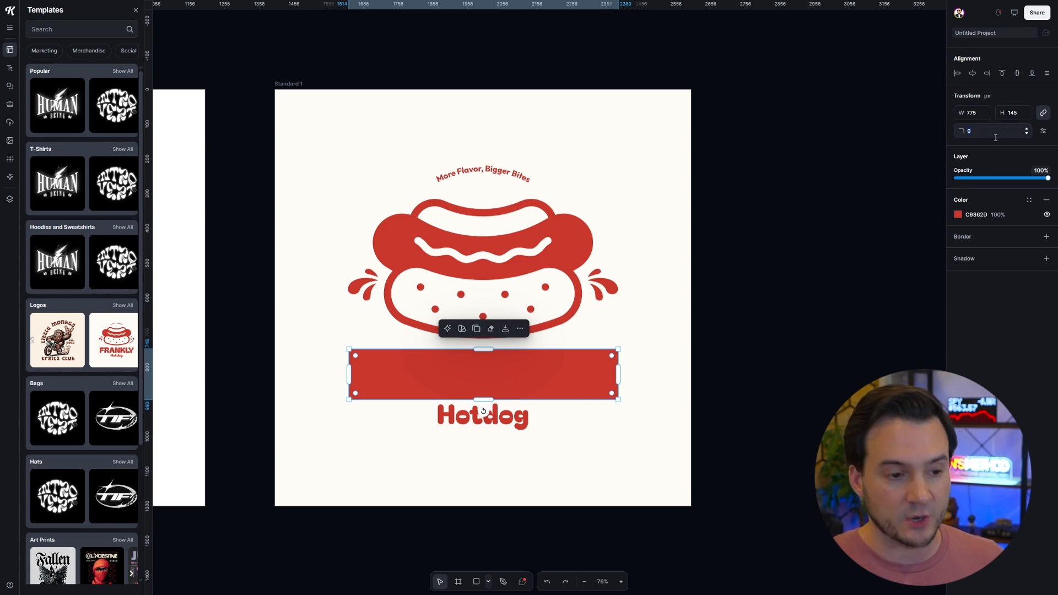
type("10")
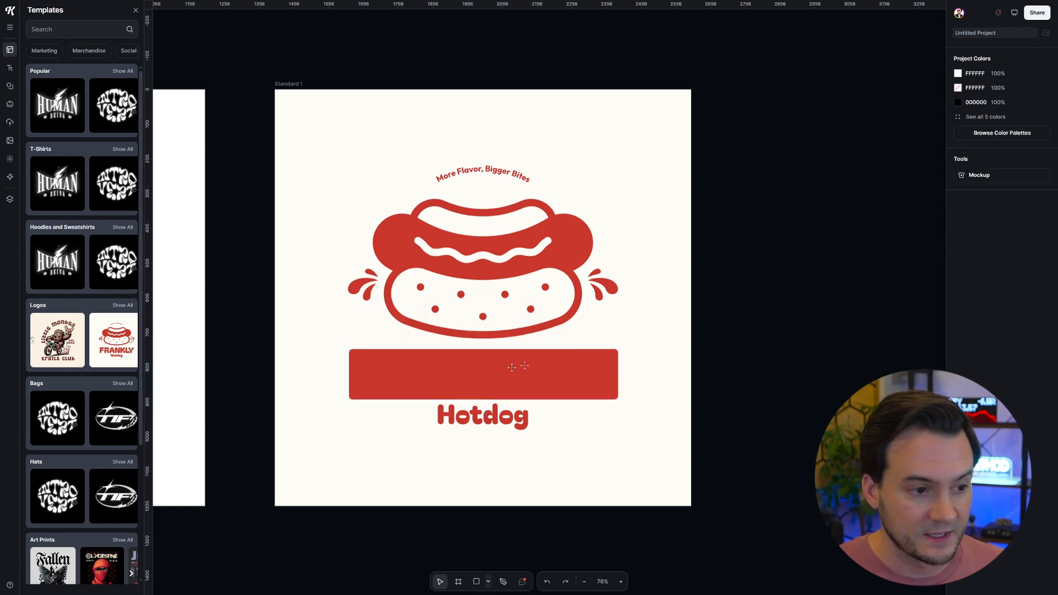
mouse_move(651, 396)
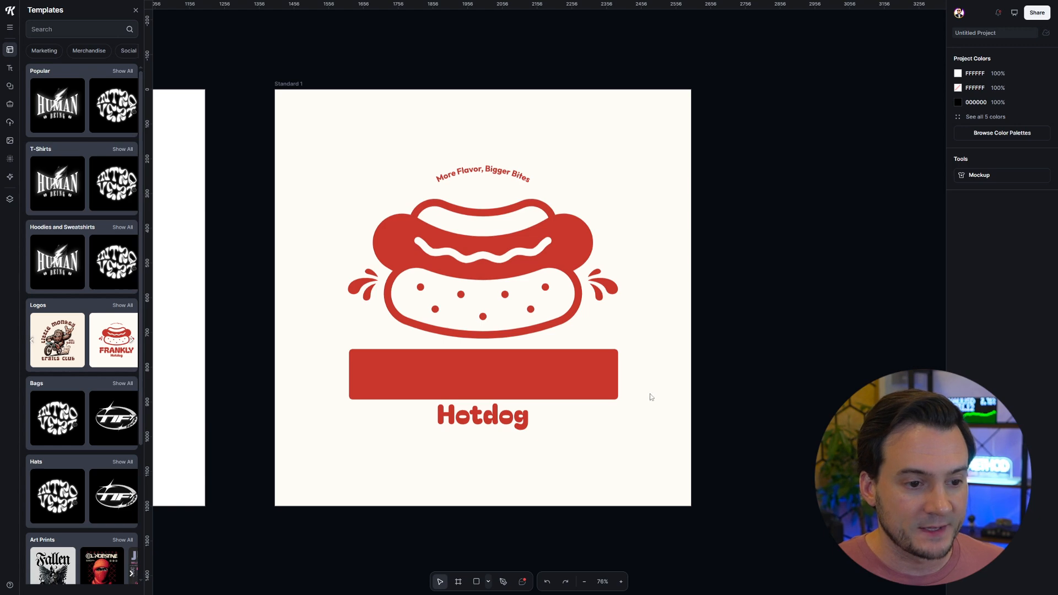
Step: Select the red bar with FRANKLY and apply a Shape builder cutout of the word
left_click(483, 374)
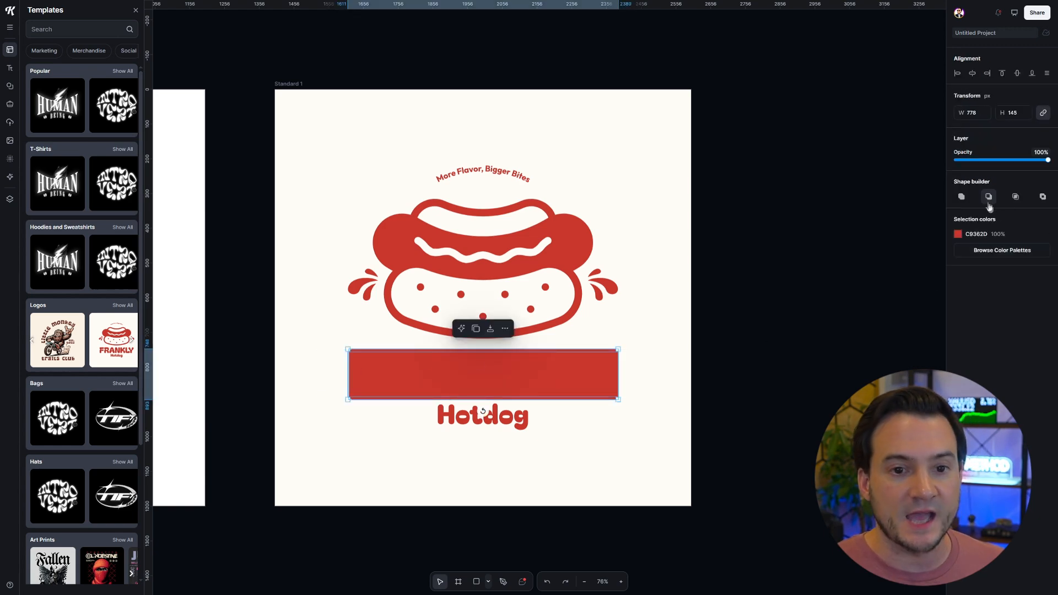
mouse_move(987, 196)
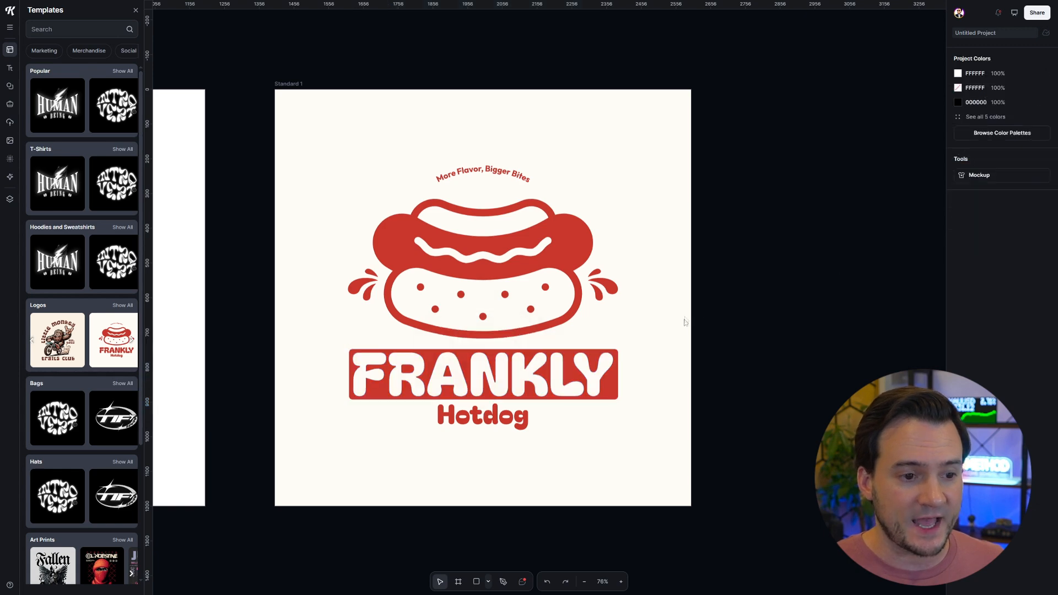
left_click(482, 374)
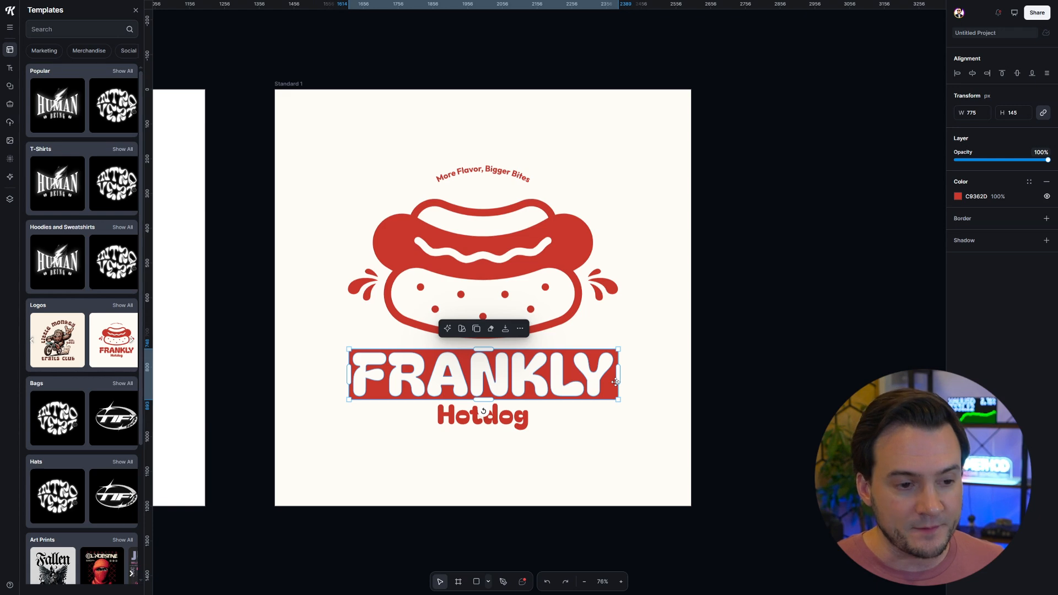
left_click(686, 404)
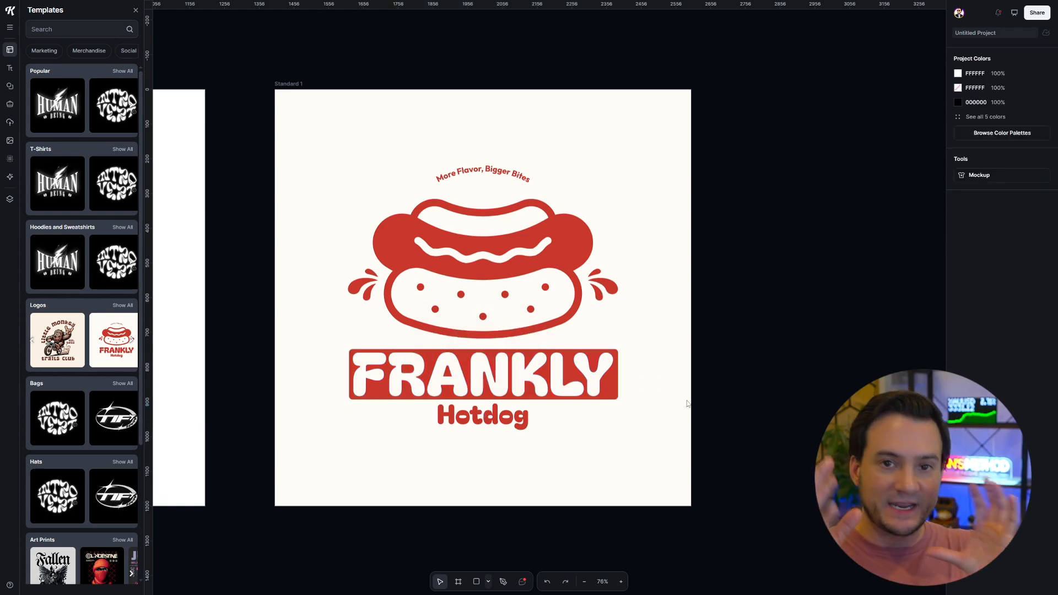
left_click(481, 375)
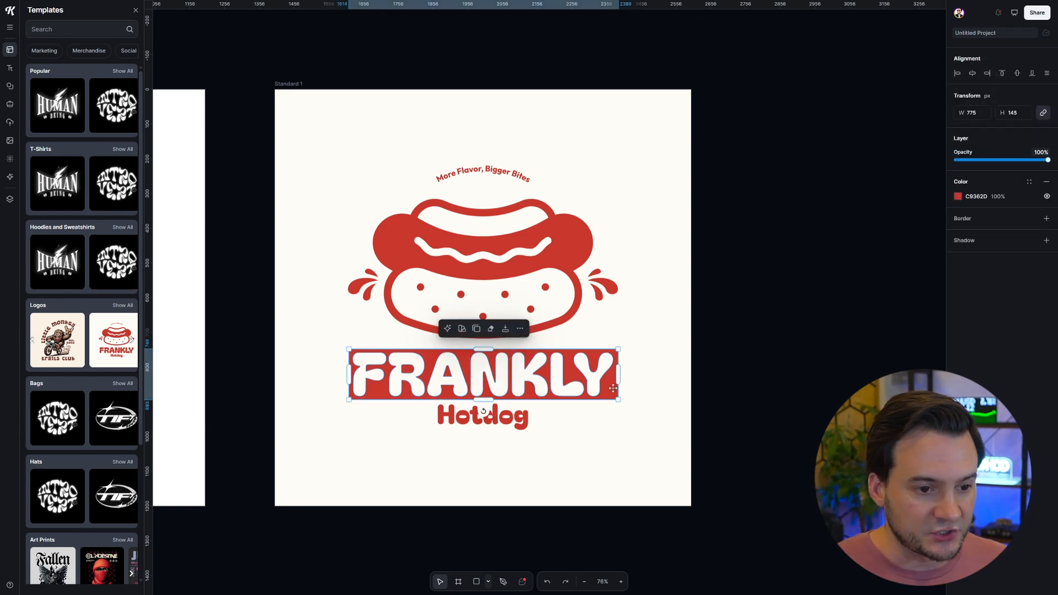
mouse_move(638, 418)
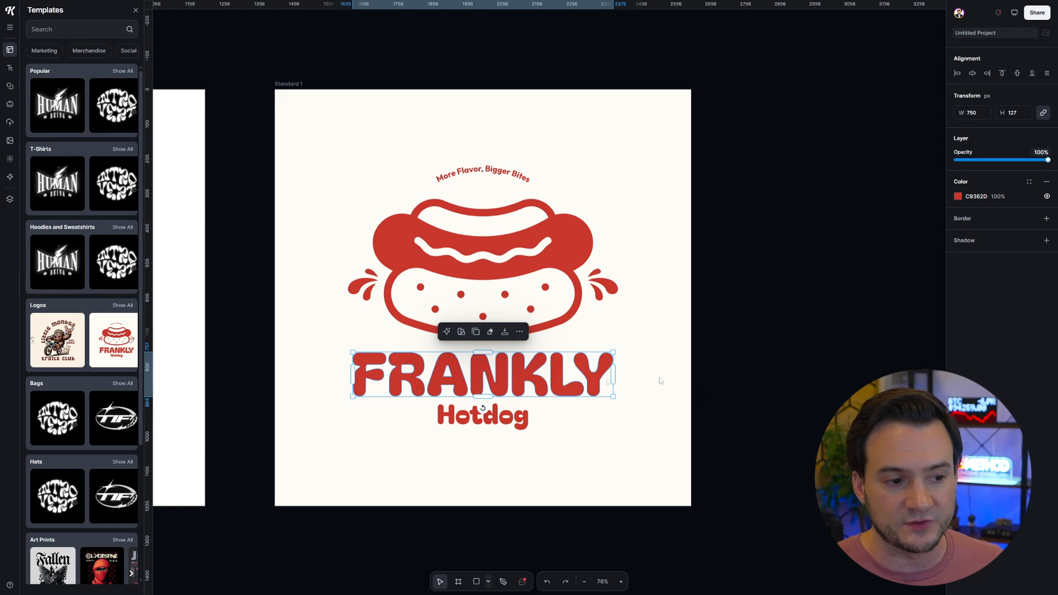
mouse_move(718, 334)
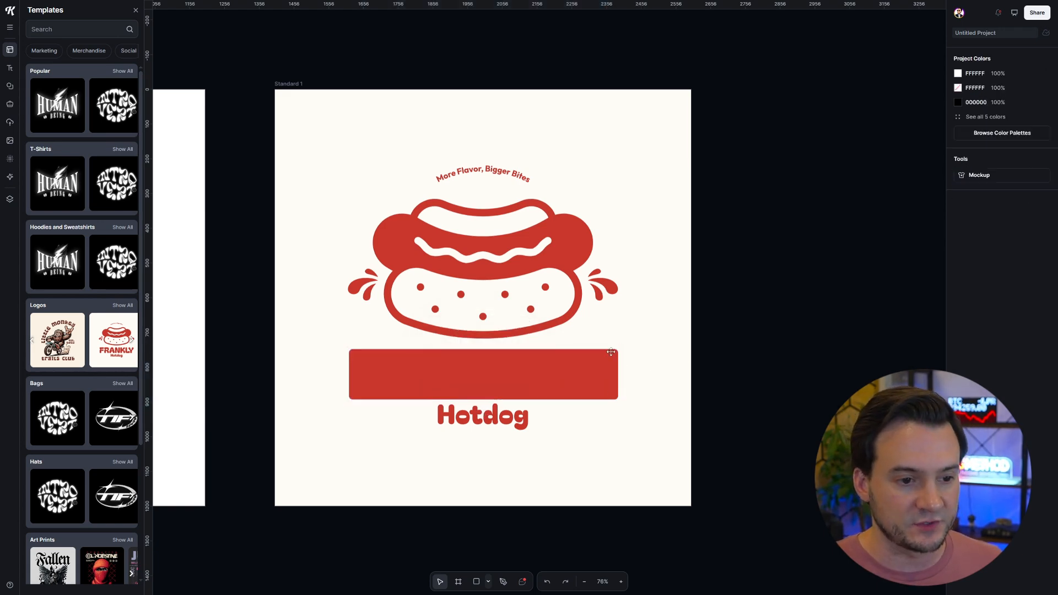
Step: Reselect the bar and hidden word together and knock FRANKLY out of the red banner
left_click(483, 374)
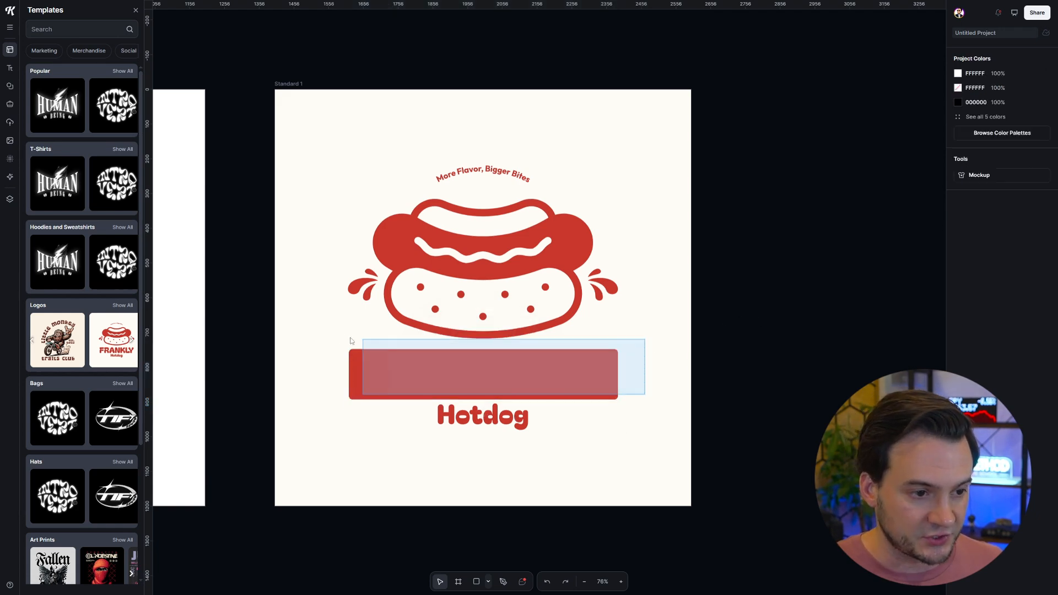
left_click(483, 375)
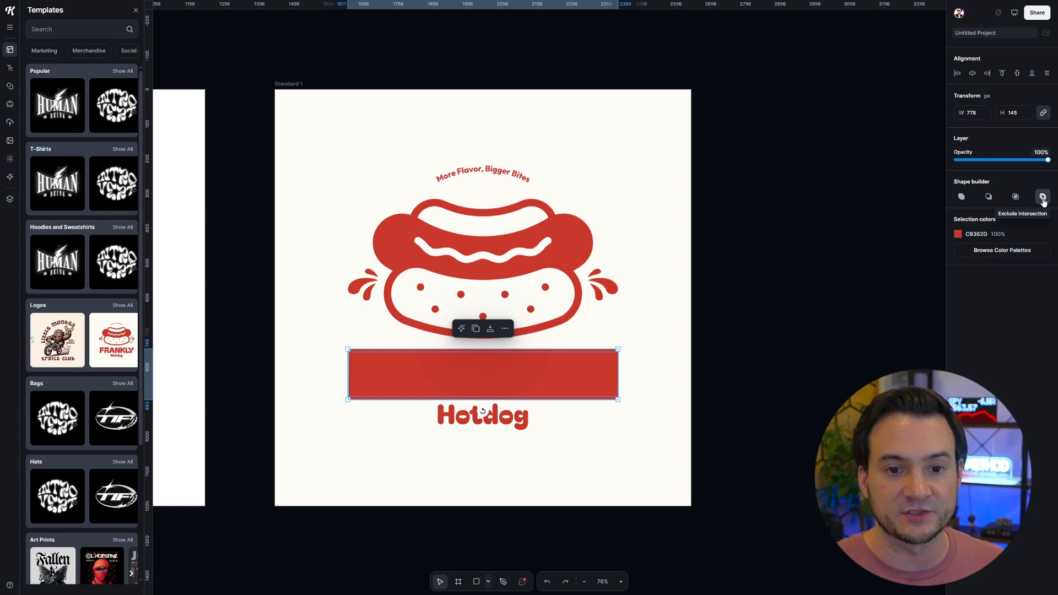
mouse_move(1042, 200)
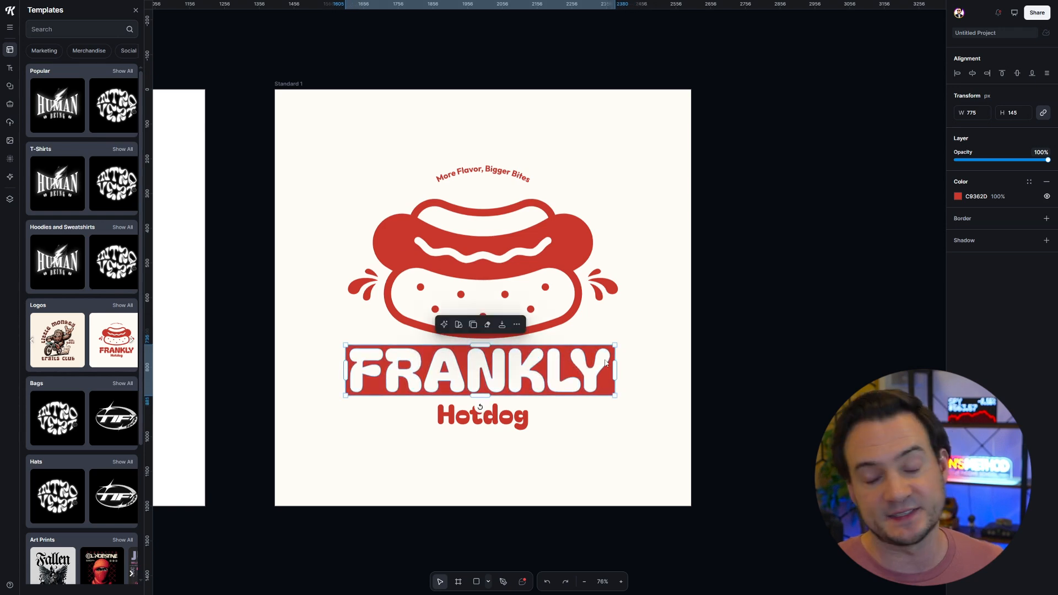
left_click(650, 338)
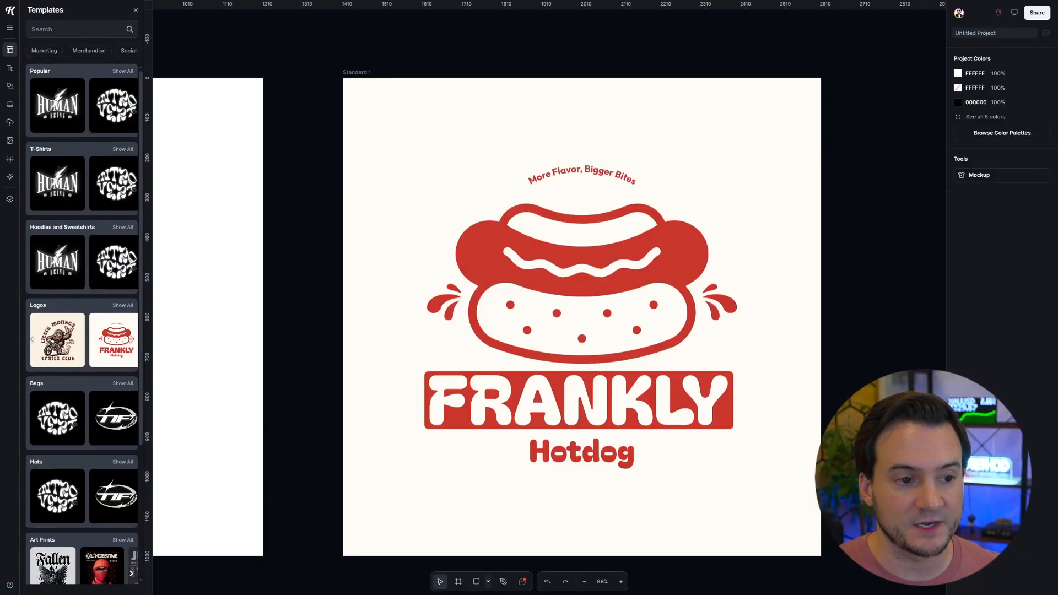
mouse_move(673, 272)
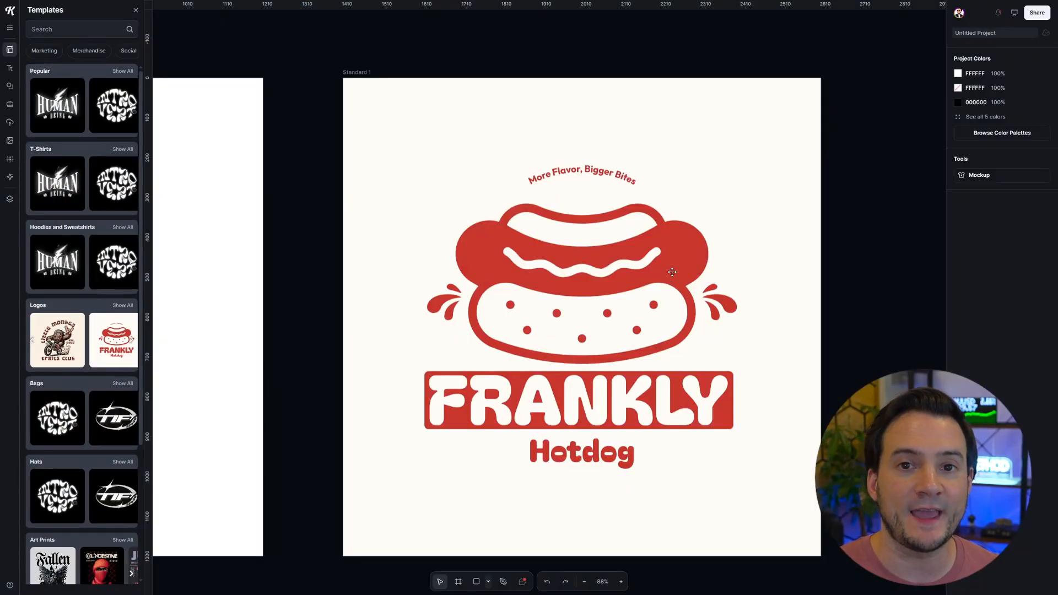
left_click(672, 269)
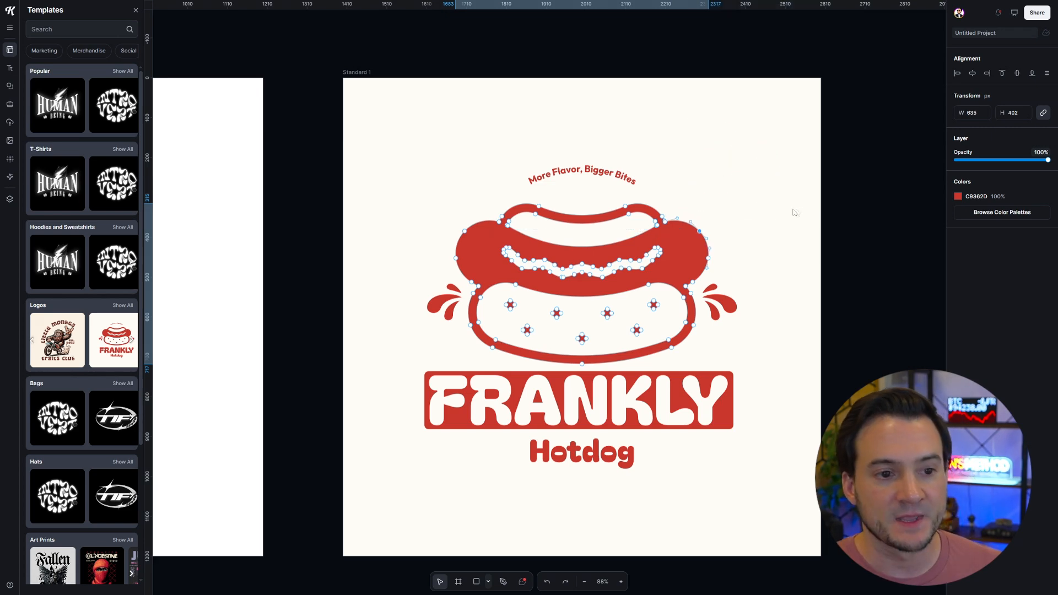
mouse_move(734, 226)
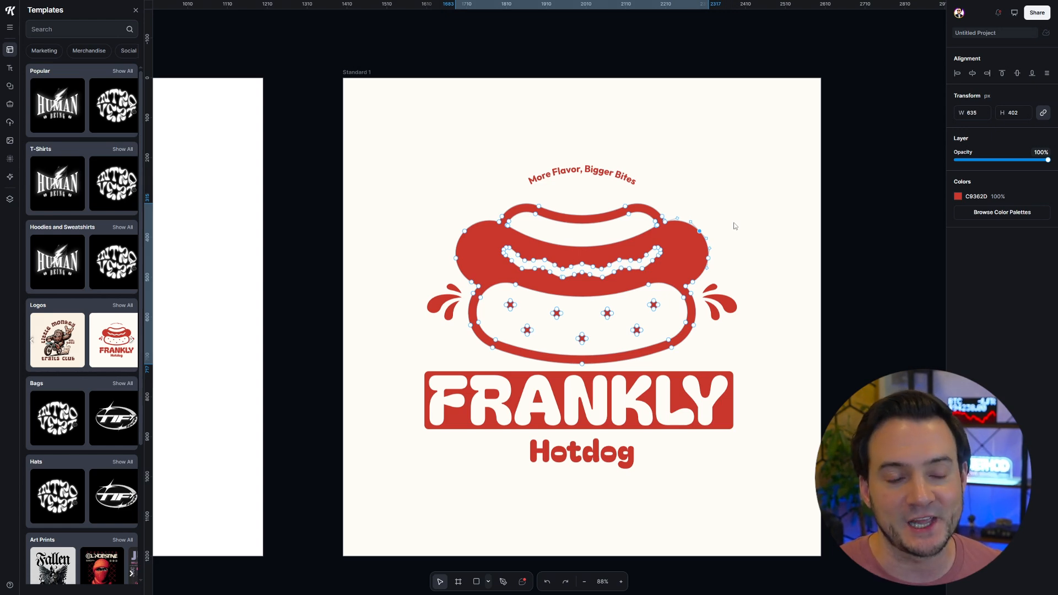
mouse_move(669, 257)
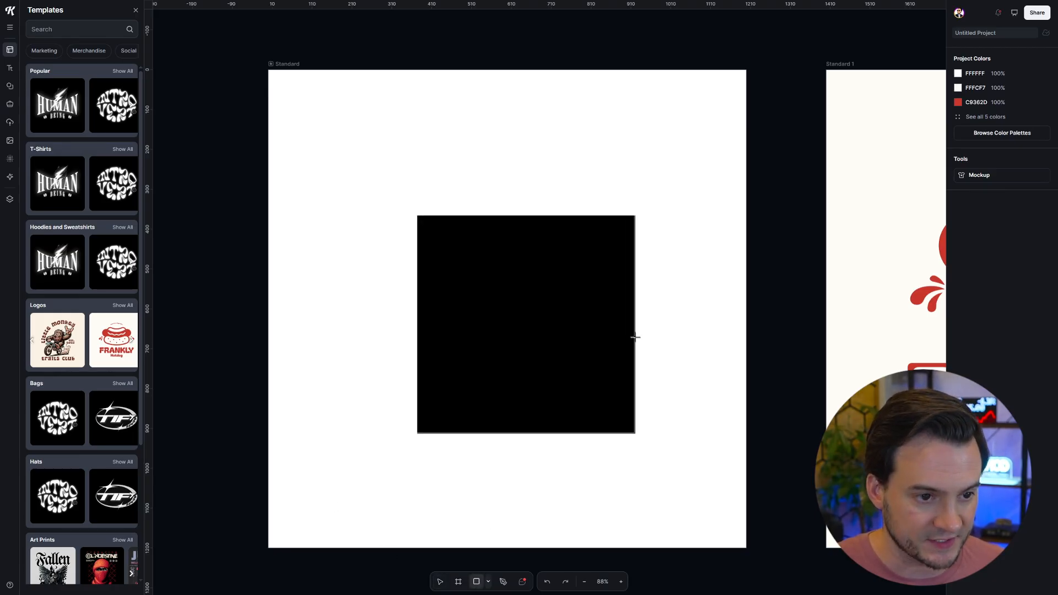
Step: Draw flap lines over the black square to form an envelope, then clear it from the artboard
left_click(524, 324)
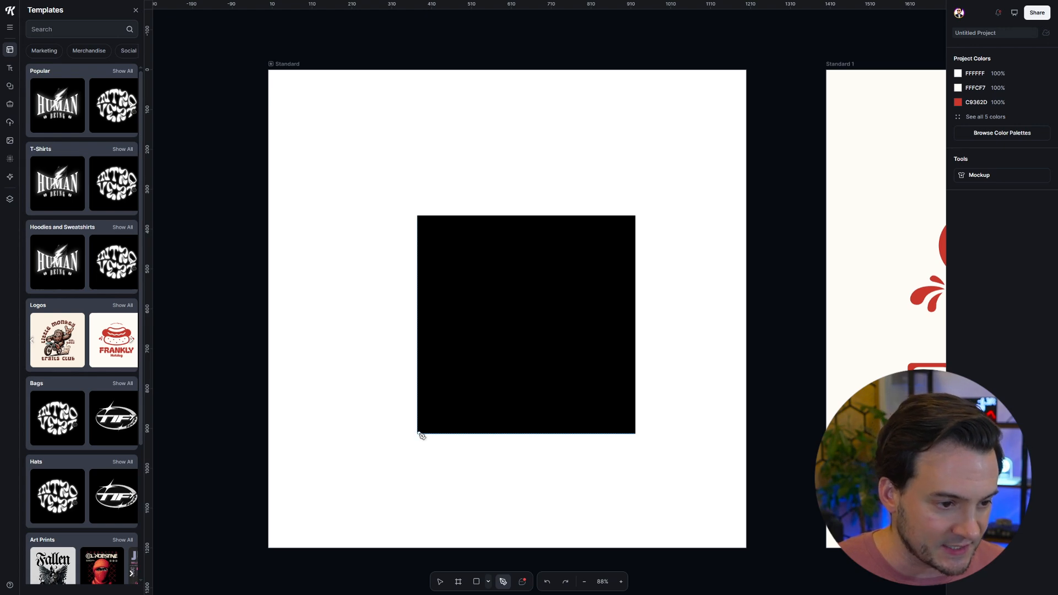
left_click(420, 436)
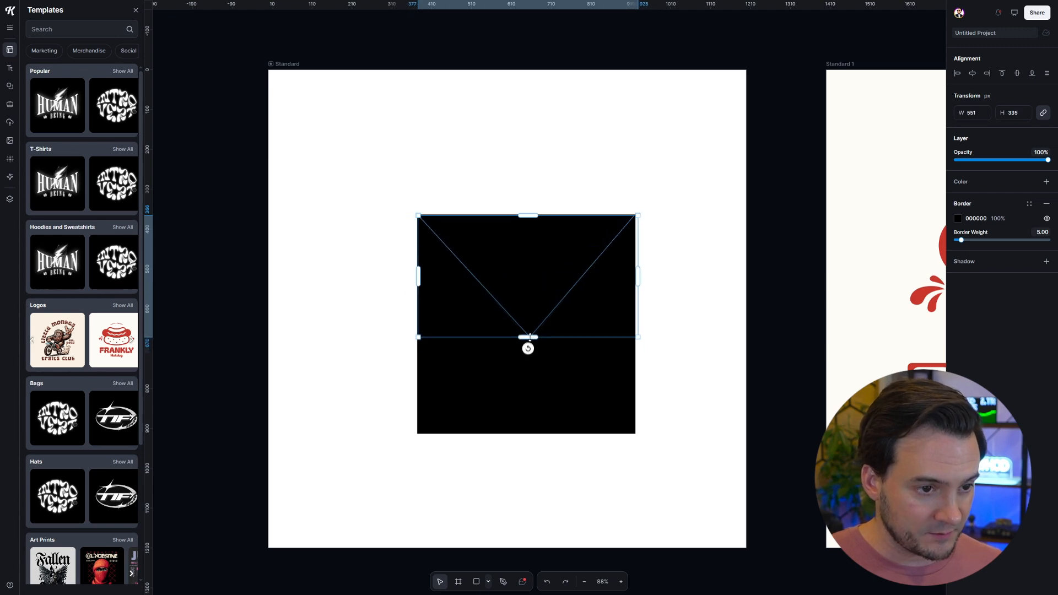
left_click(957, 218)
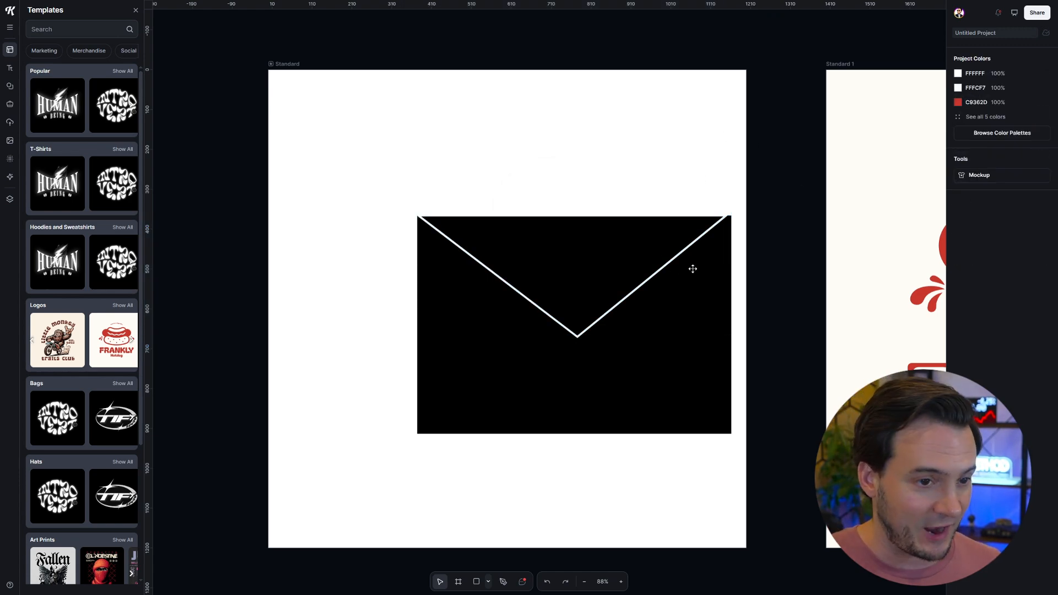
mouse_move(654, 291)
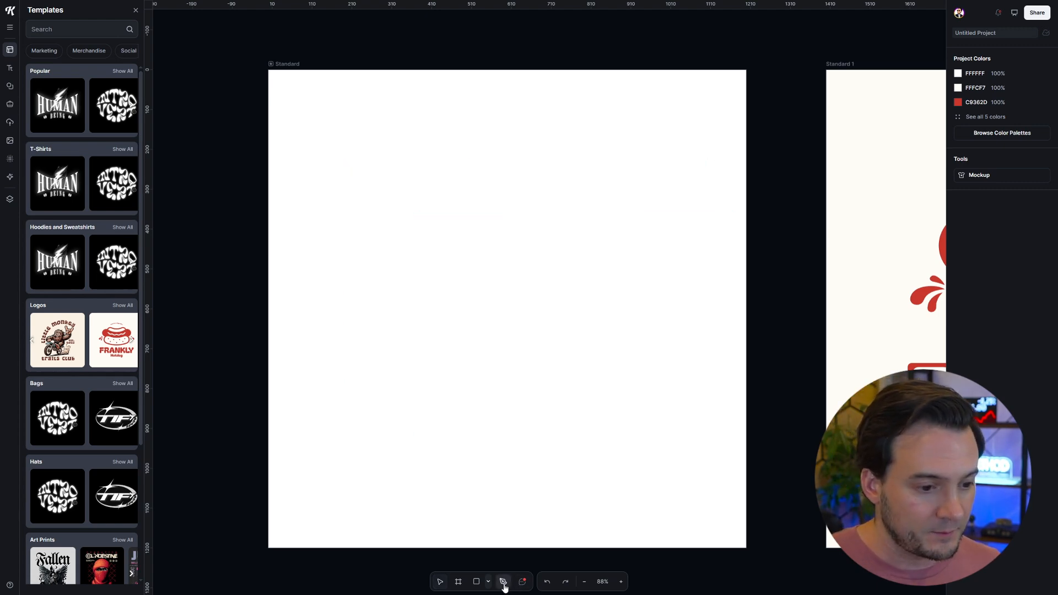
left_click(503, 581)
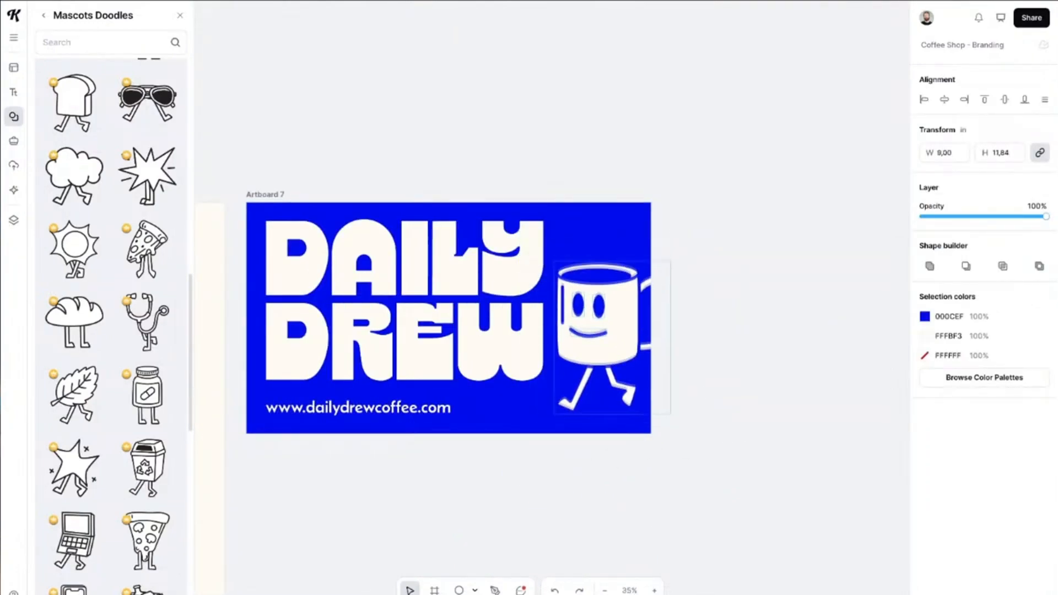
left_click(160, 8)
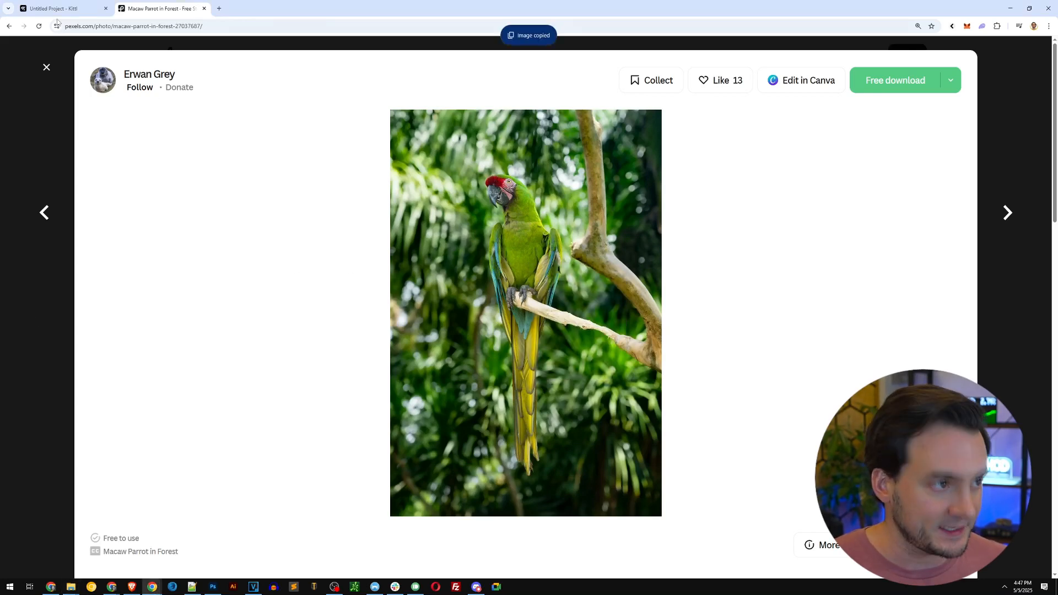
Step: Return from the Pexels tab to Kittl and paste the green parrot photo onto the empty artboard
left_click(60, 8)
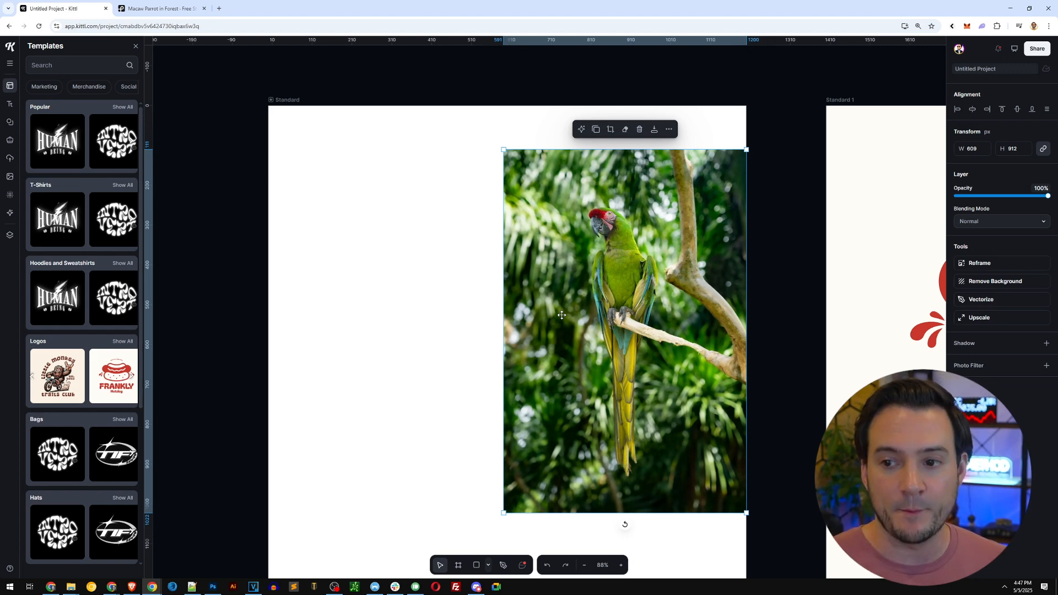
mouse_move(907, 291)
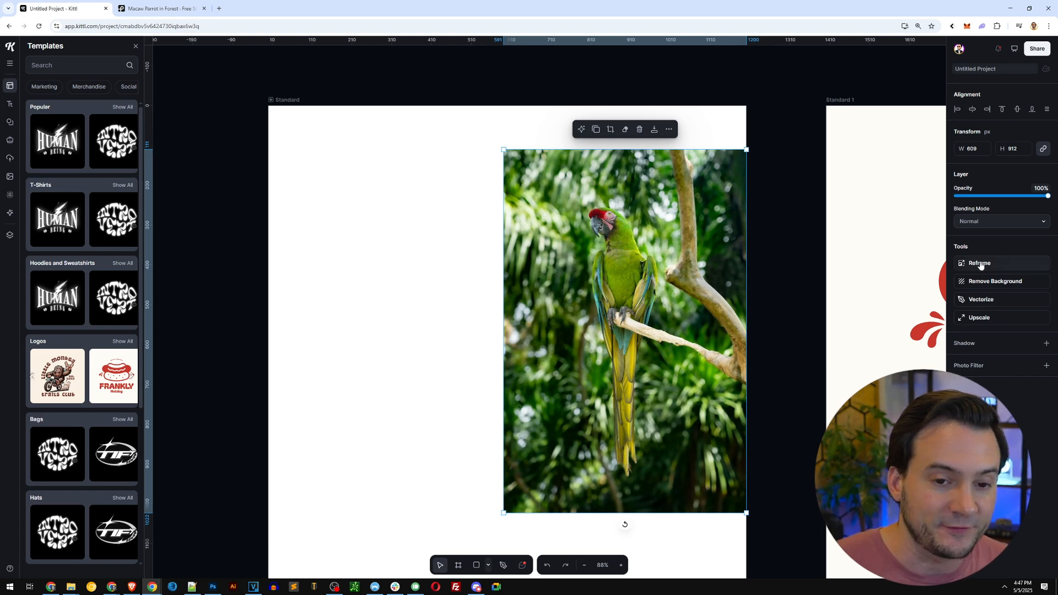
Step: Reframe the parrot photo to a wider landscape size with AI-generated forest fill
left_click(978, 264)
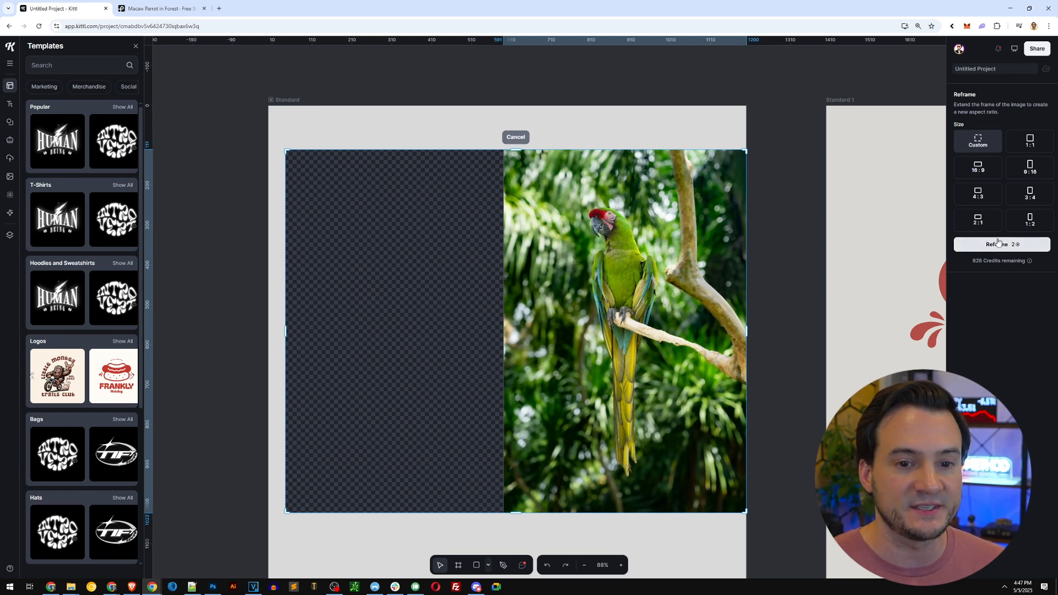
left_click(1002, 244)
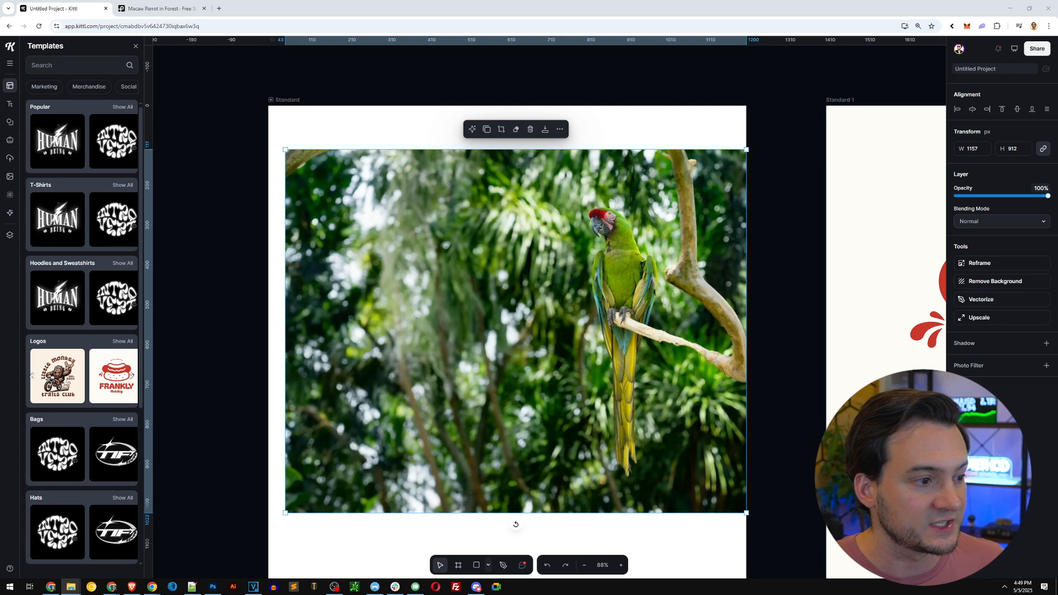
Step: Add the Ashbourne Dry Gin vintage text lockup over the photo and colour it white (FFFFFF)
left_click(10, 104)
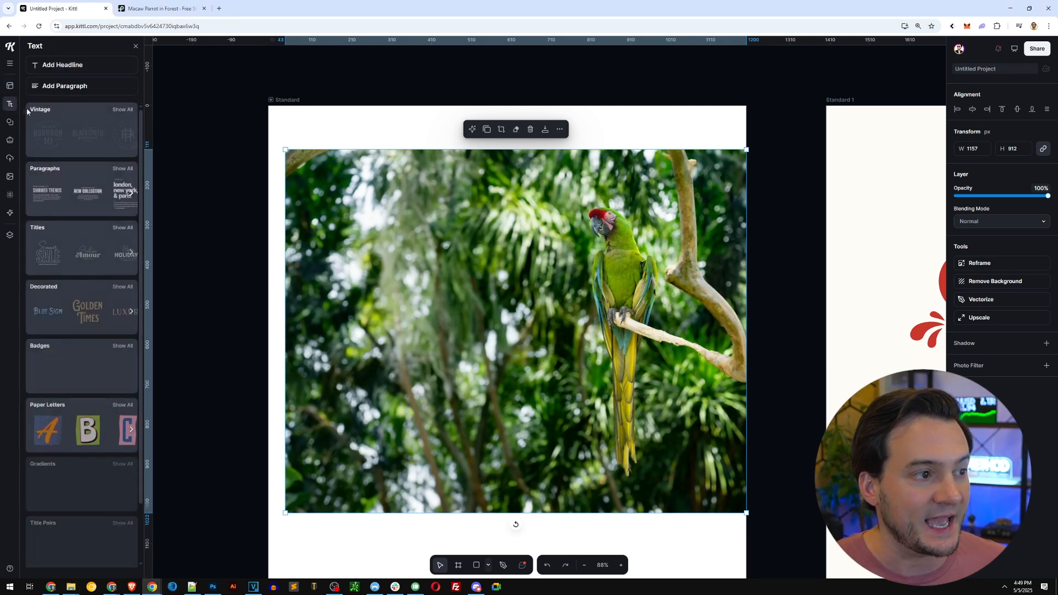
left_click(122, 109)
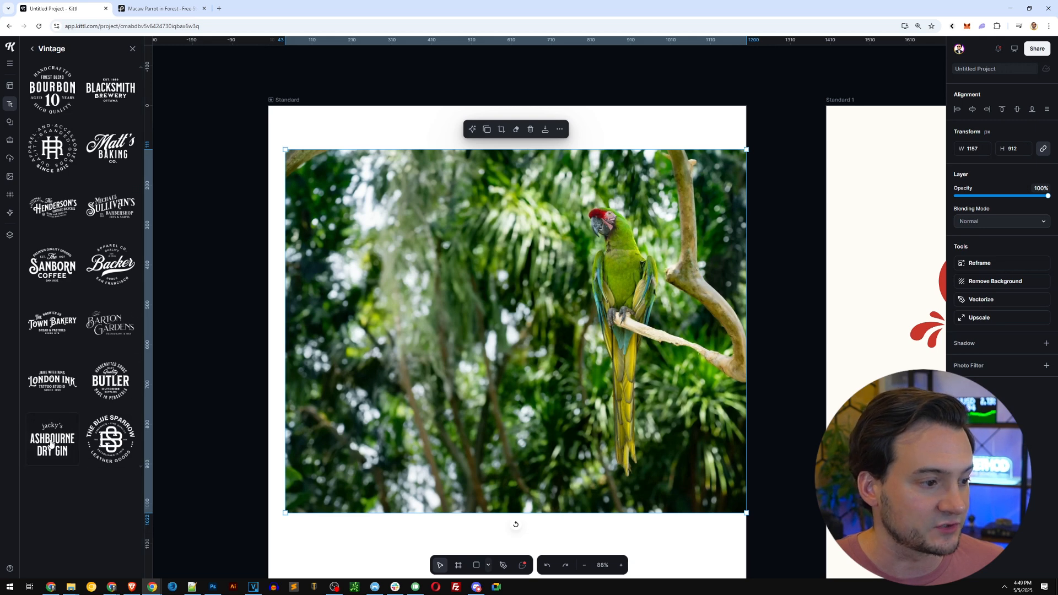
left_click(52, 440)
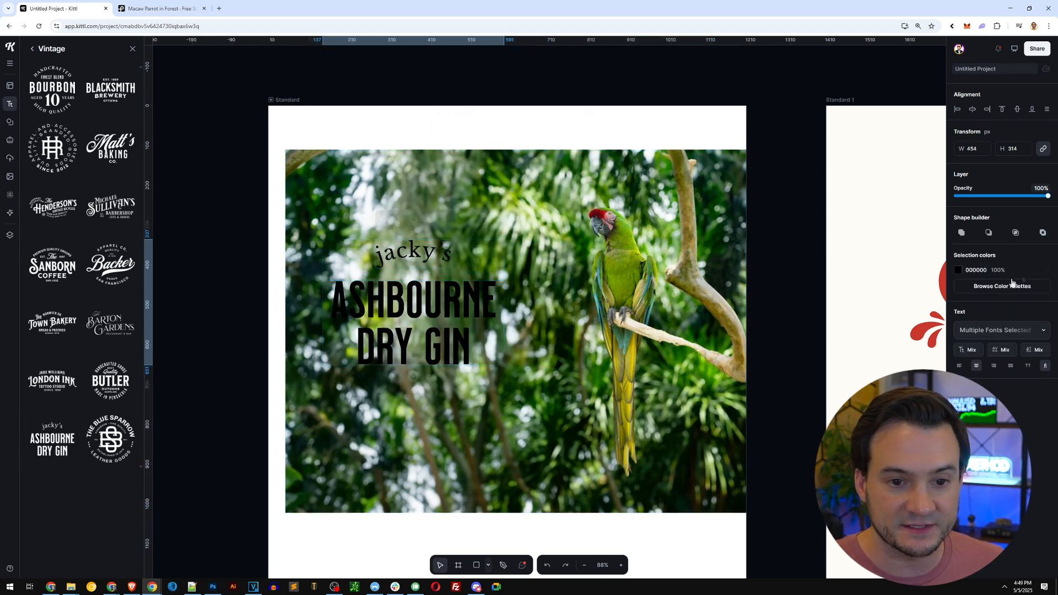
left_click(957, 270)
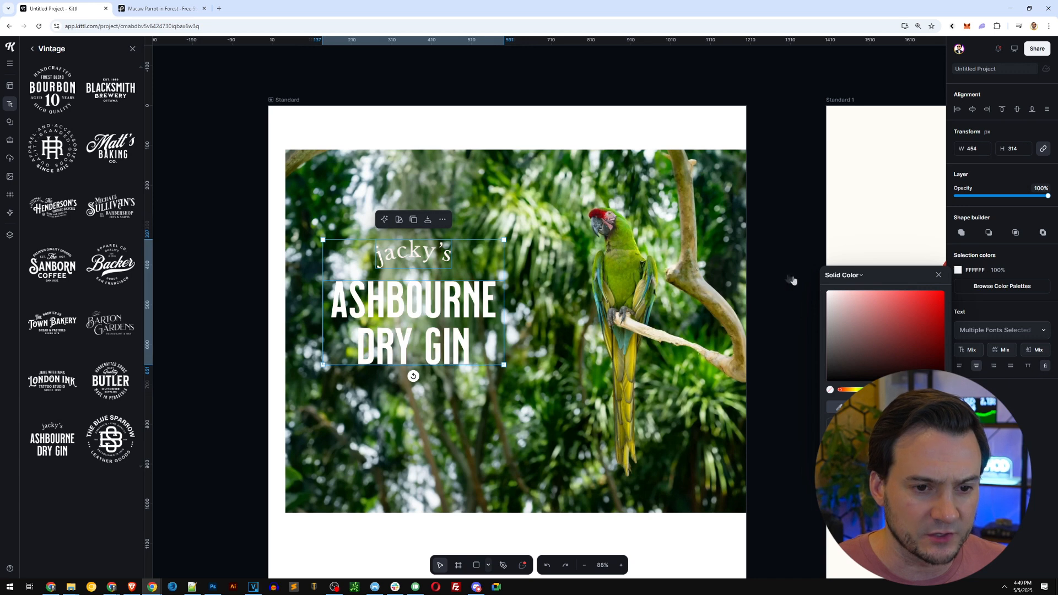
left_click(937, 274)
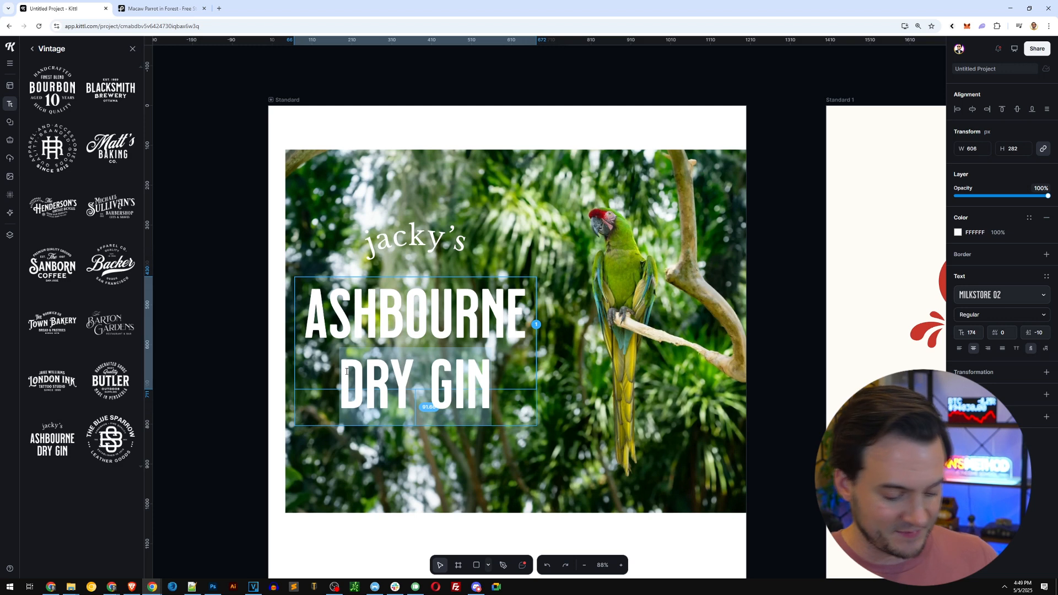
Step: Retype the lockup to read Ryan above PARROT RUM
type("RUM")
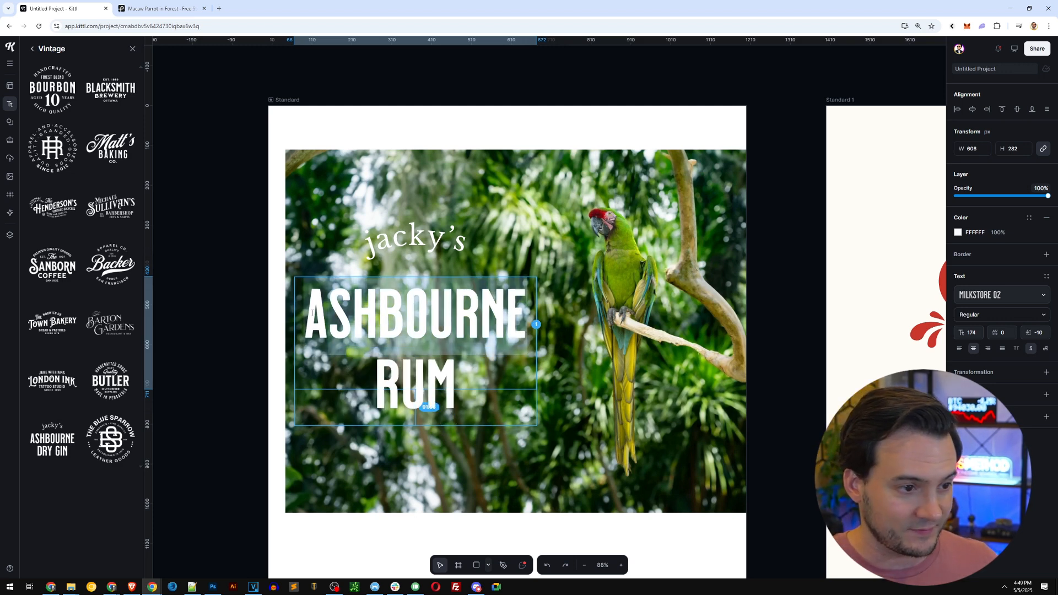
type("PARROT")
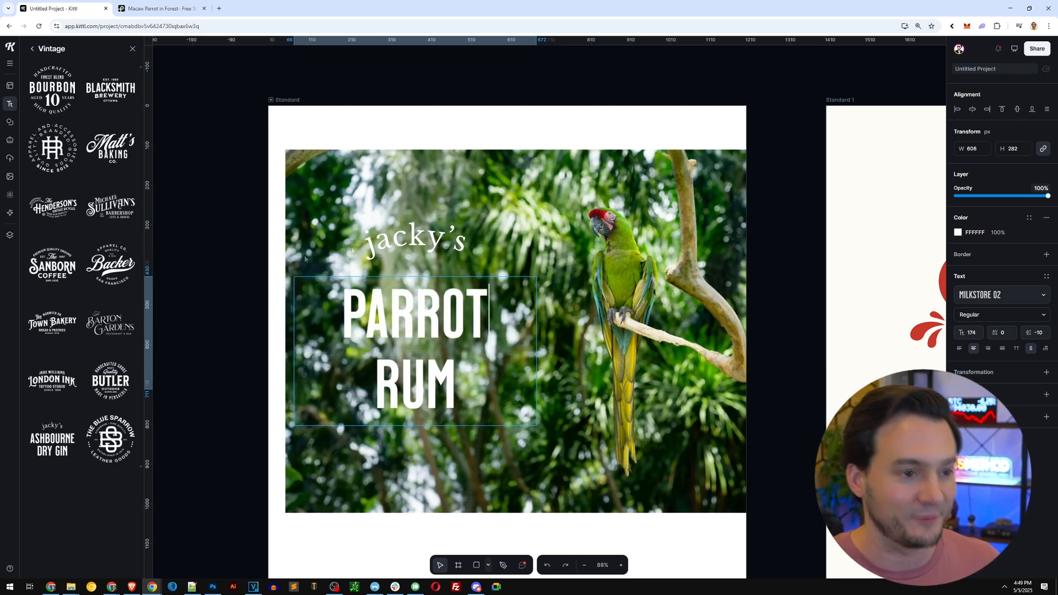
left_click(413, 237)
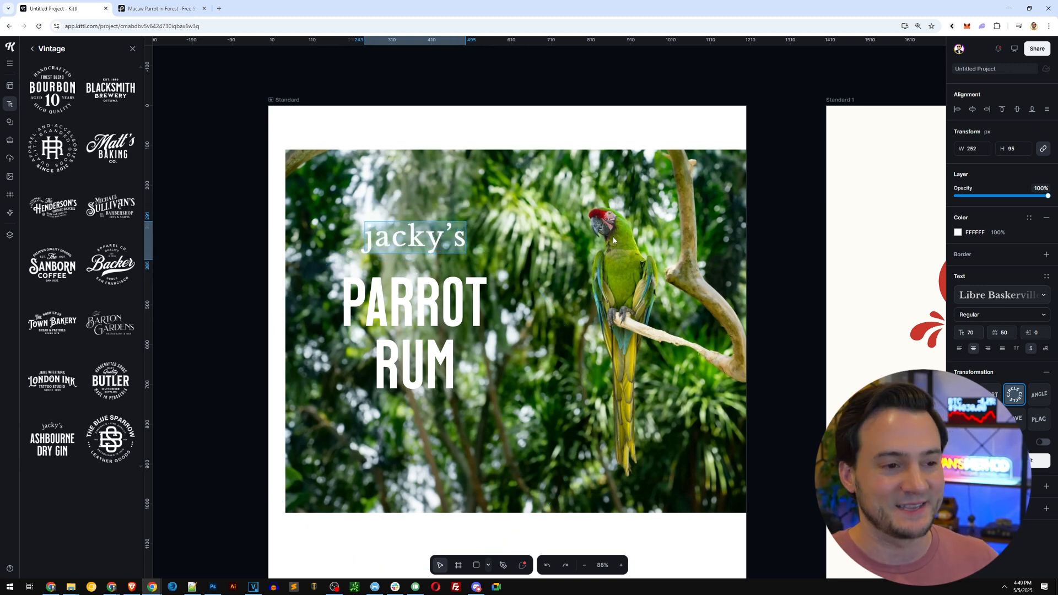
type("Ryan")
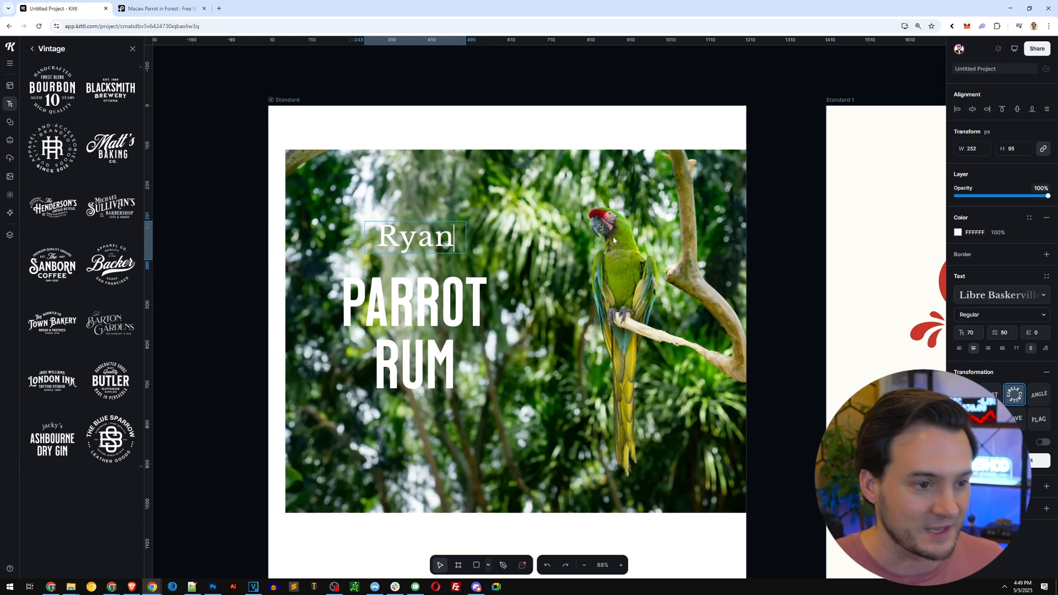
left_click(415, 238)
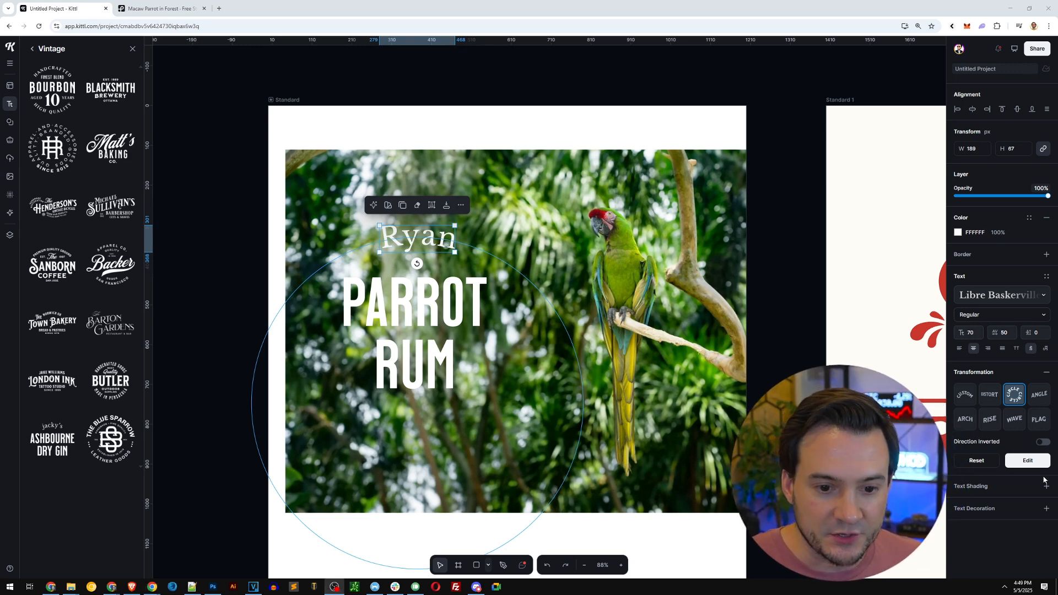
mouse_move(1045, 481)
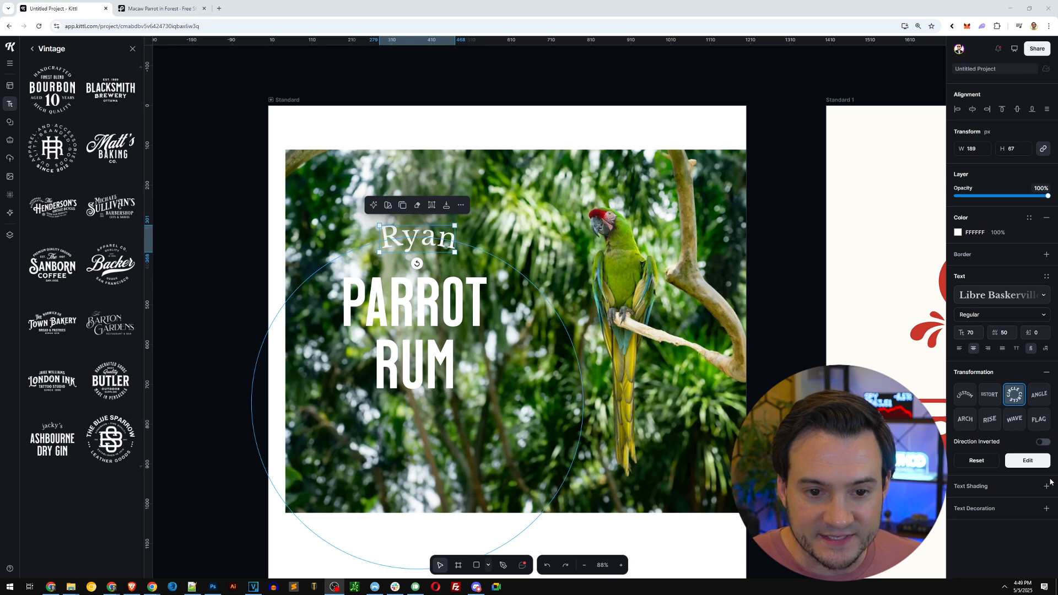
Step: Give the top word black (000000) text shading
left_click(1047, 486)
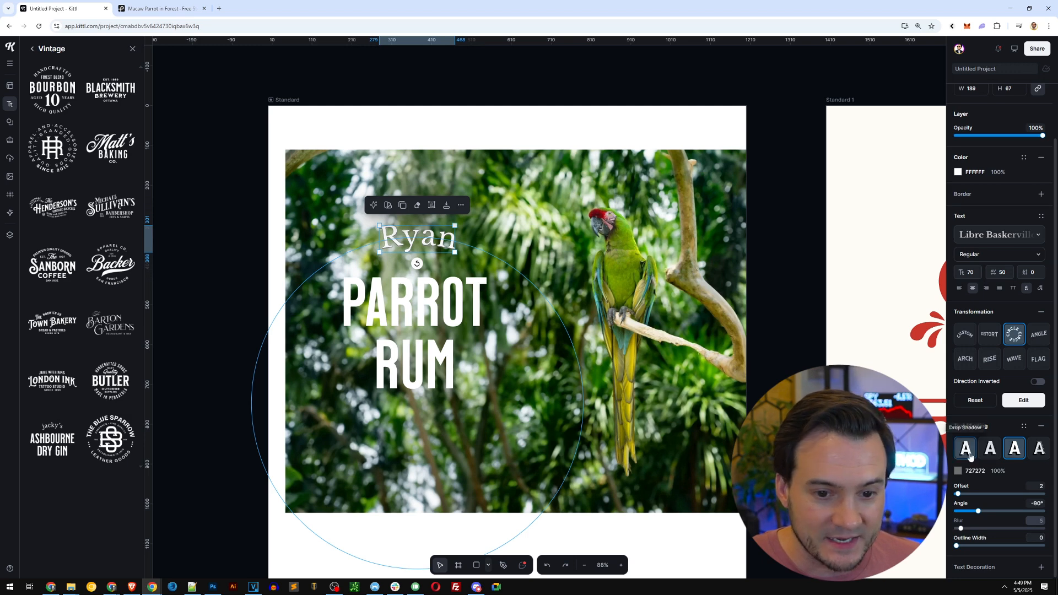
left_click(965, 448)
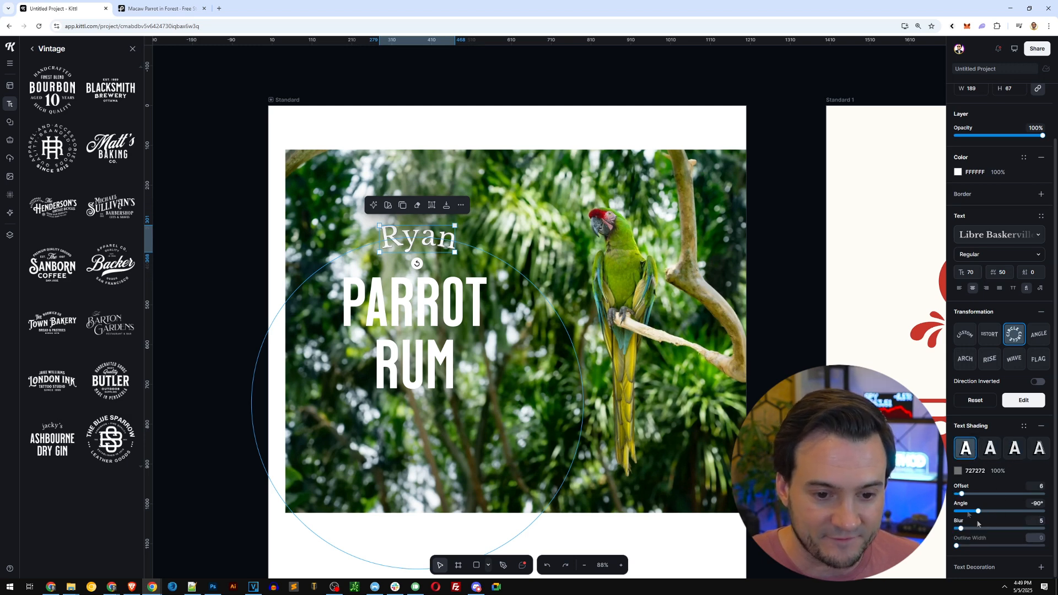
left_click(958, 471)
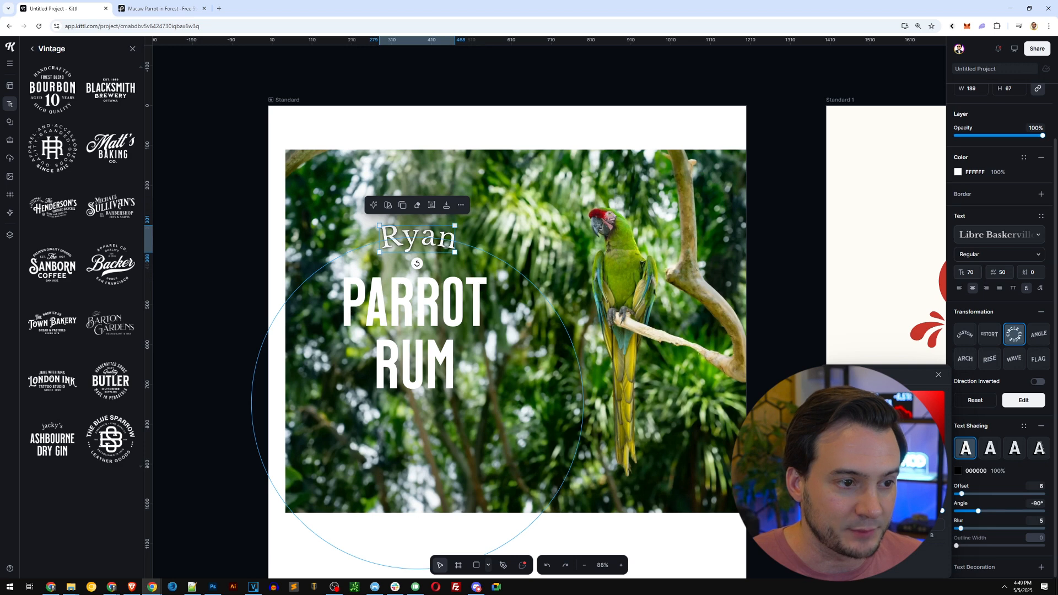
left_click(414, 330)
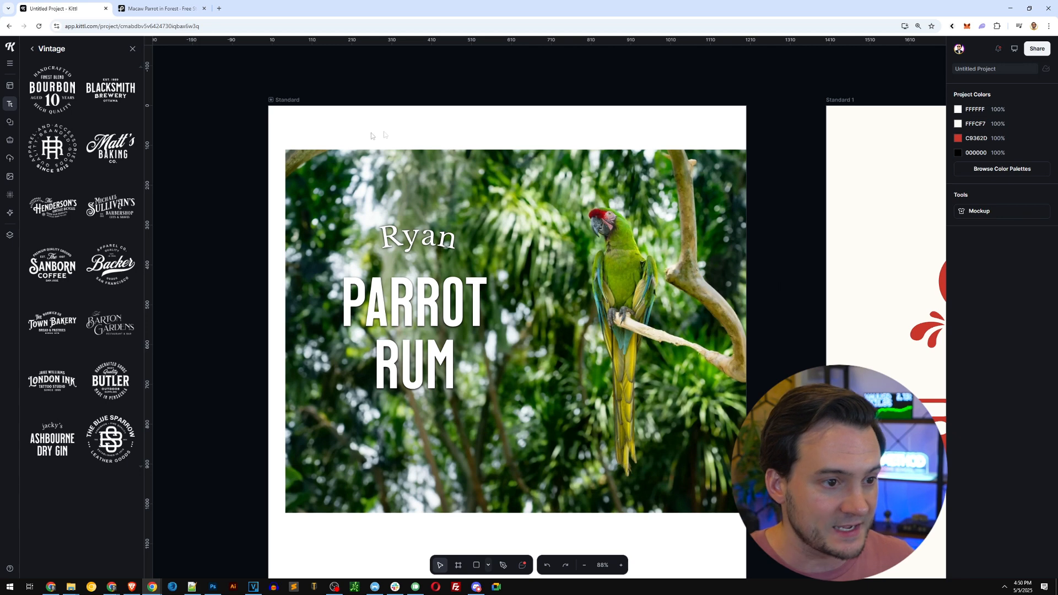
Step: Edit the top word to Ryan's, then enlarge it and apply an arch transformation
left_click(416, 238)
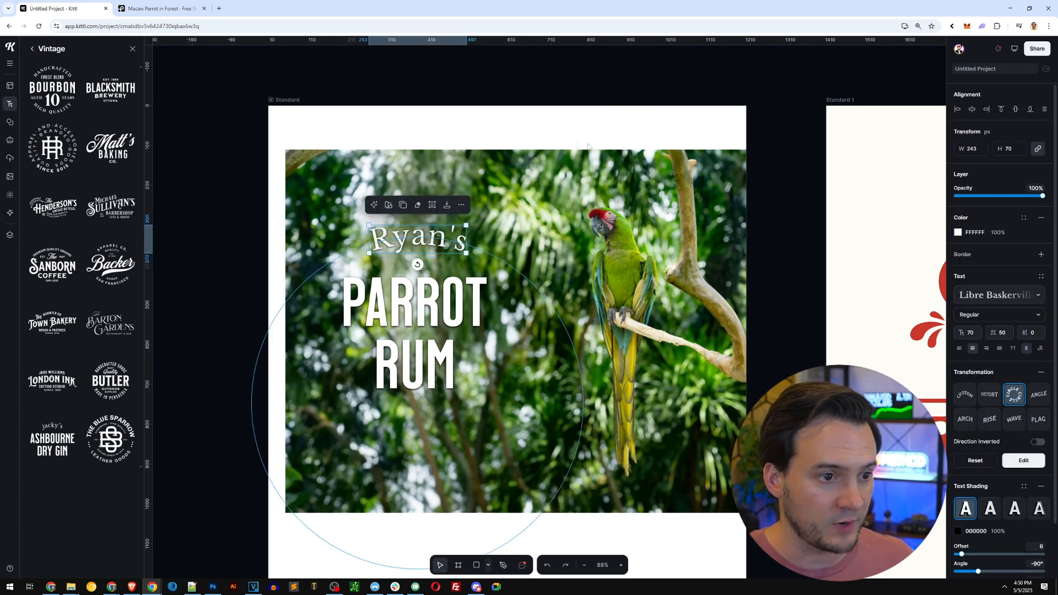
left_click(666, 86)
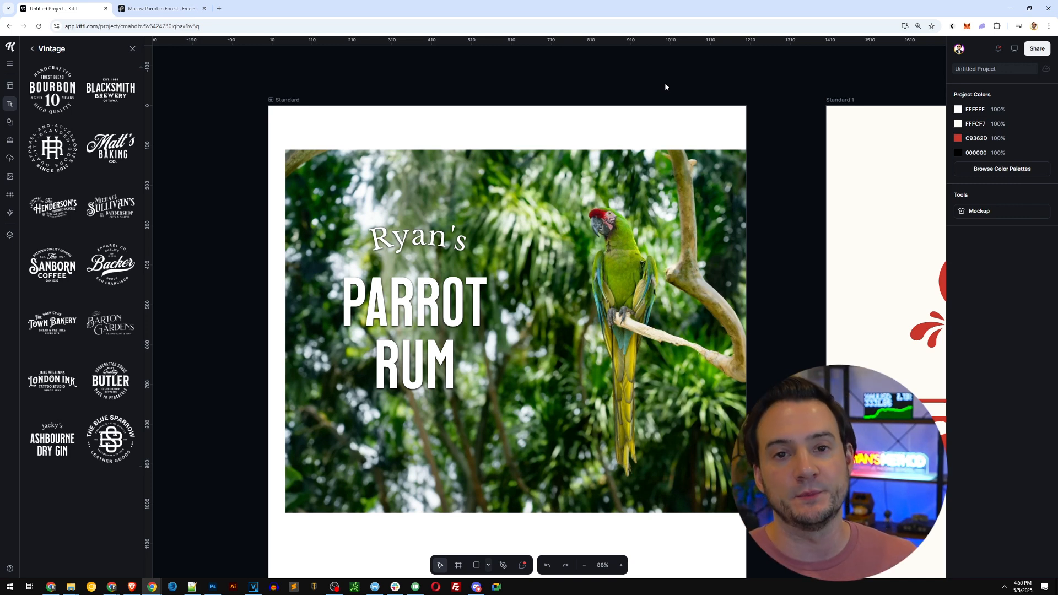
left_click(416, 331)
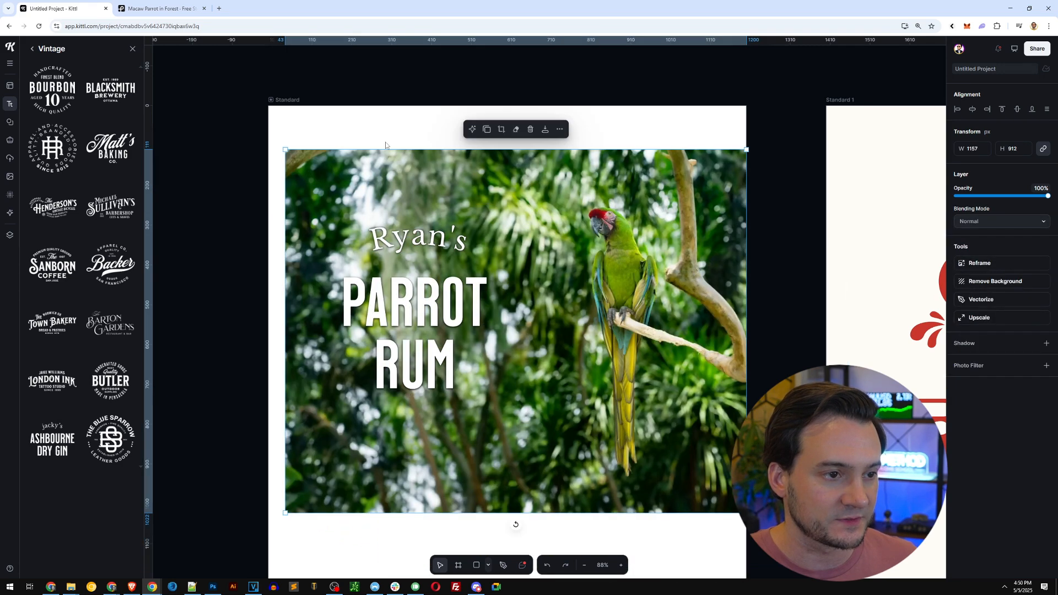
left_click(415, 302)
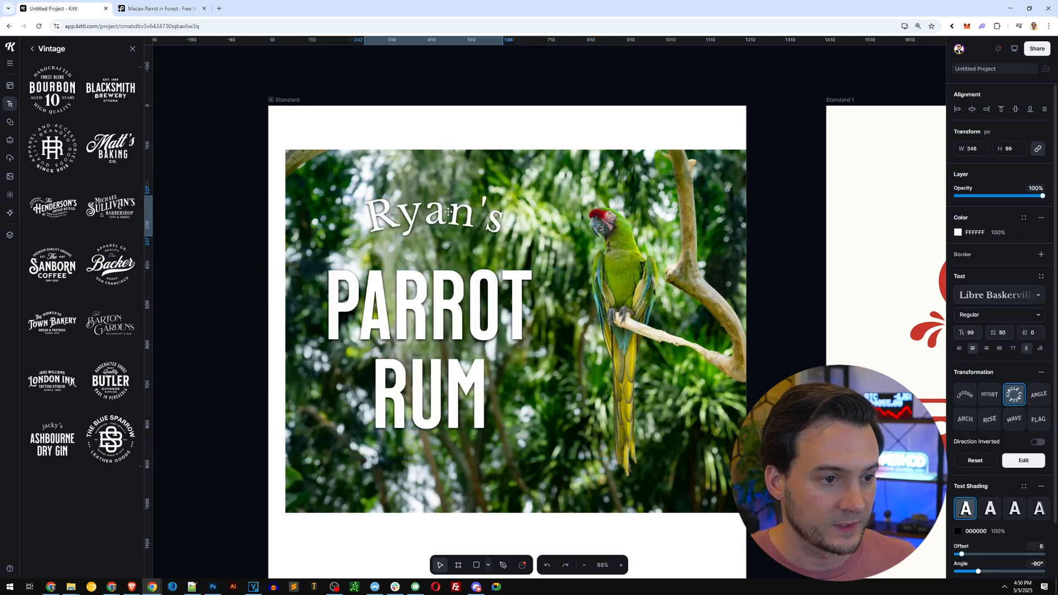
left_click(633, 101)
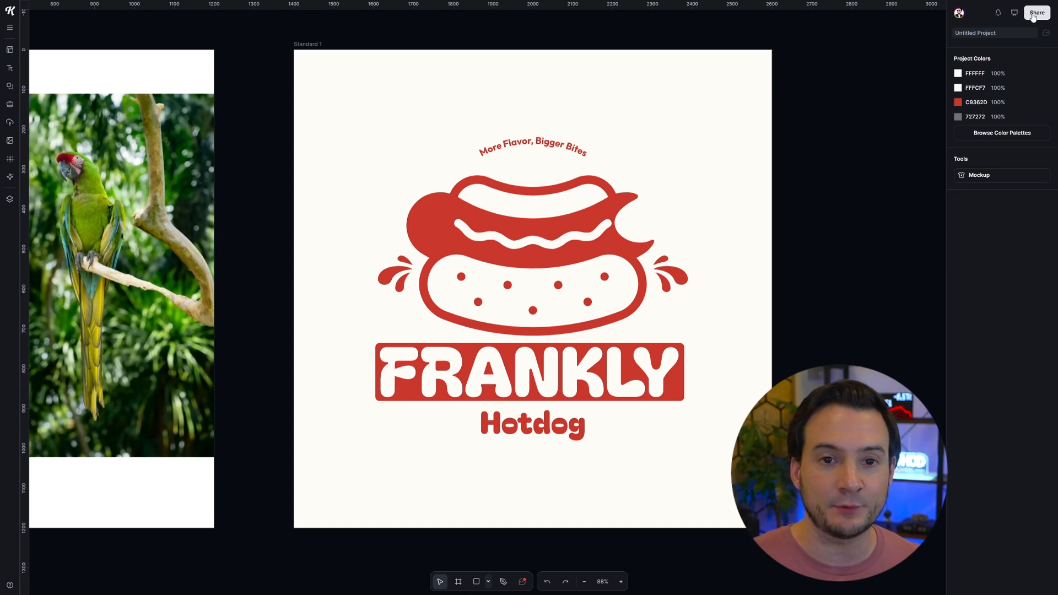
Step: View the project's Share access settings on the Frankly Hotdog artboard, then dismiss the panel
left_click(1036, 12)
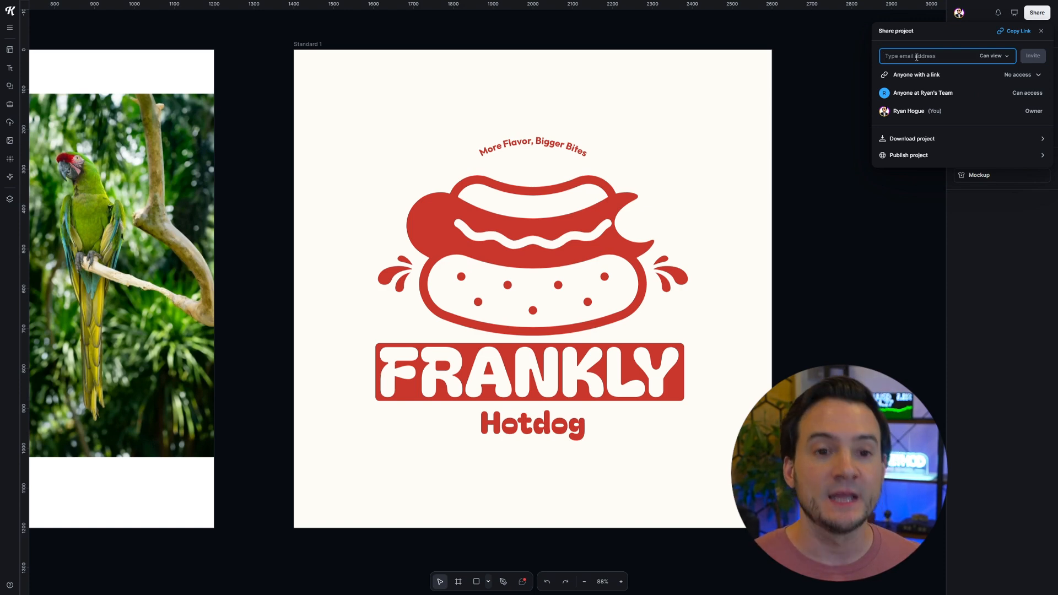
left_click(1041, 31)
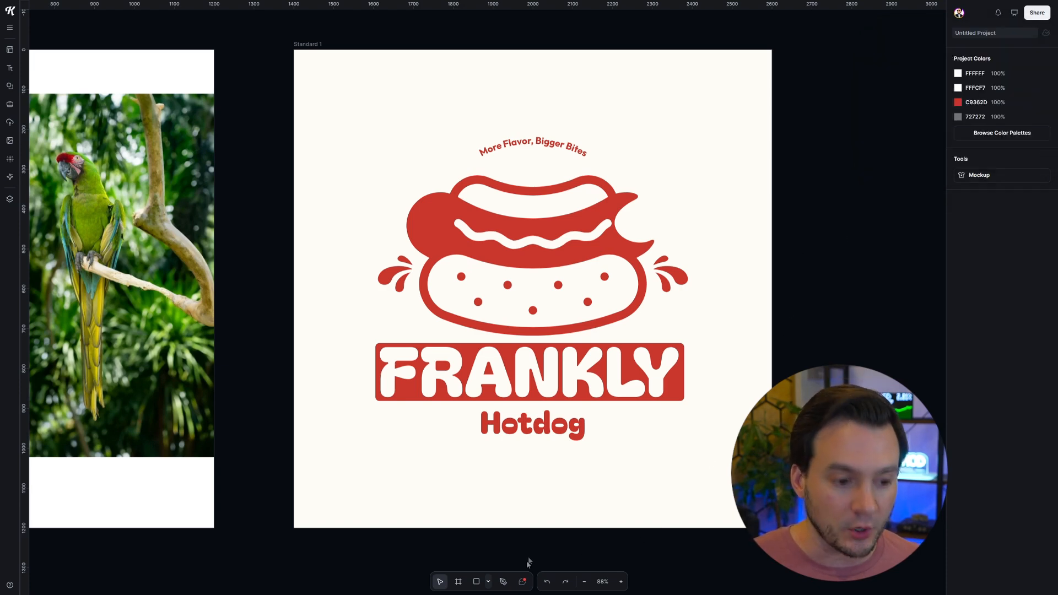
mouse_move(521, 581)
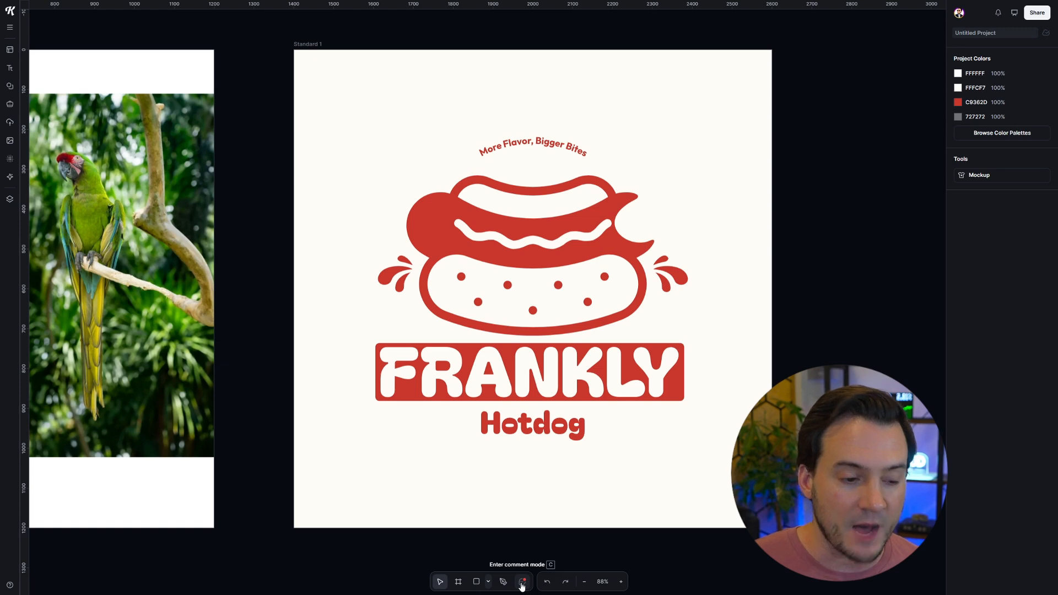
Step: Pin a comment at the hotdog's bite mark: "Do you prefer a bite taken out?"
left_click(522, 581)
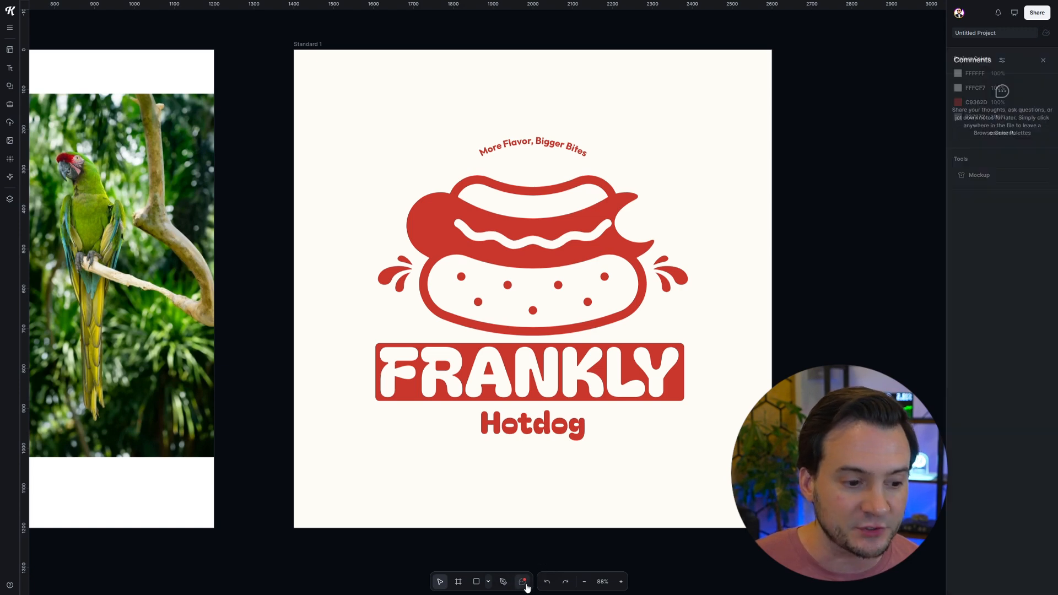
left_click(634, 199)
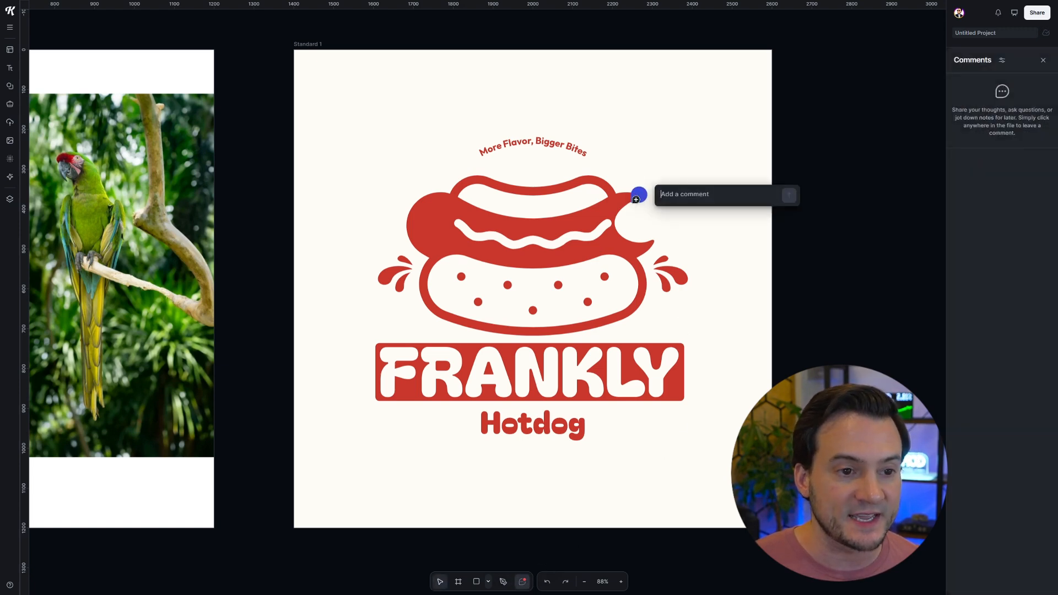
type("Do you")
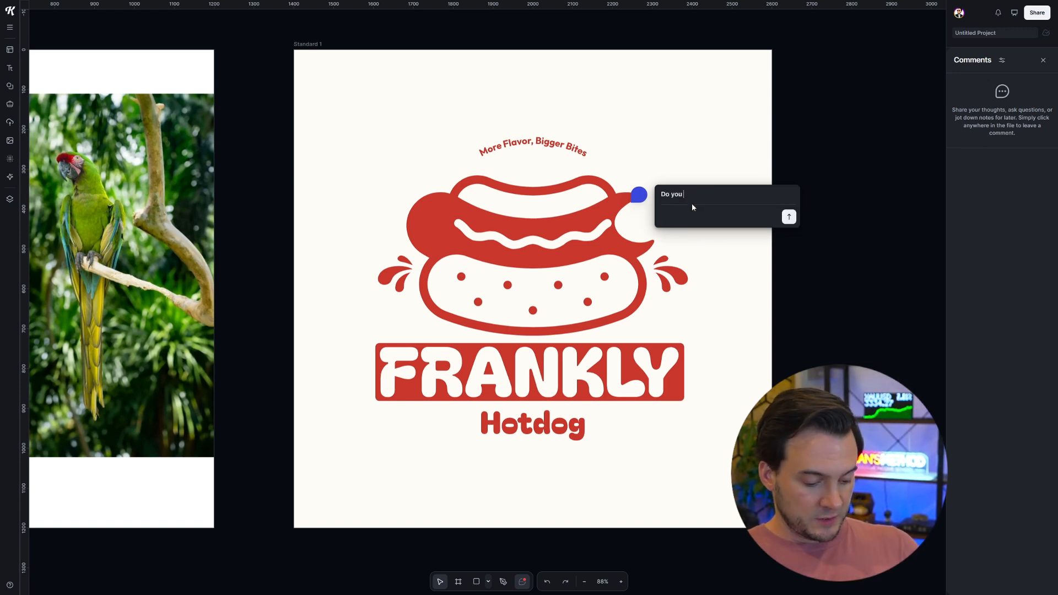
type("prefer a bite taken out?")
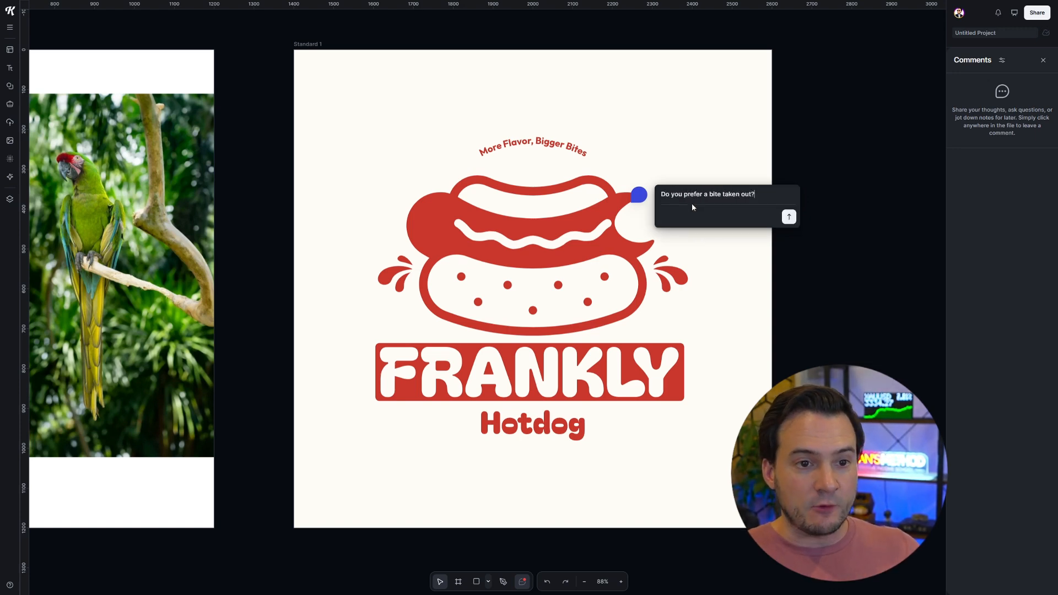
left_click(788, 218)
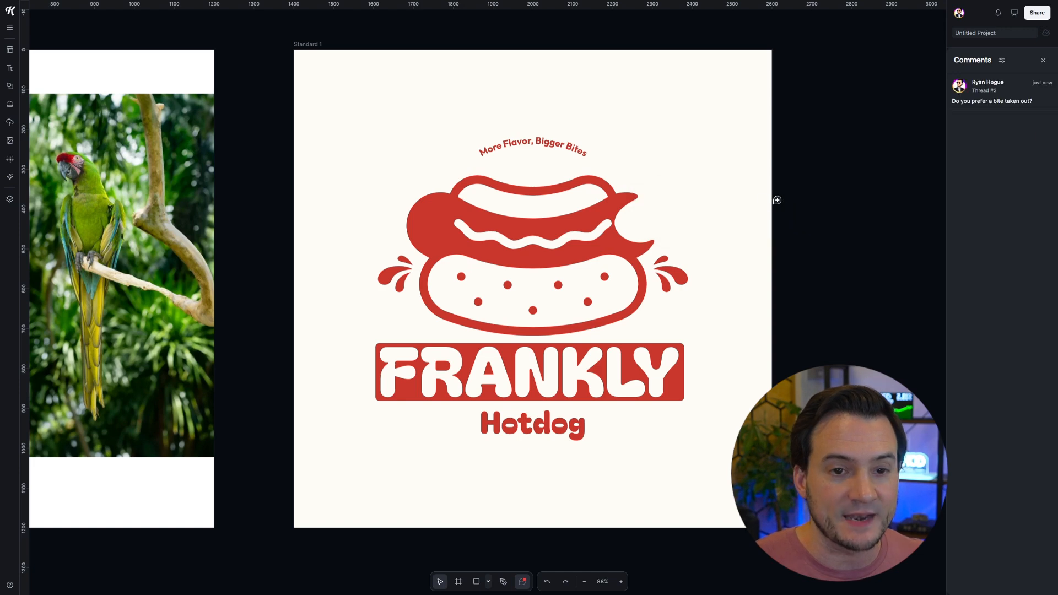
mouse_move(985, 118)
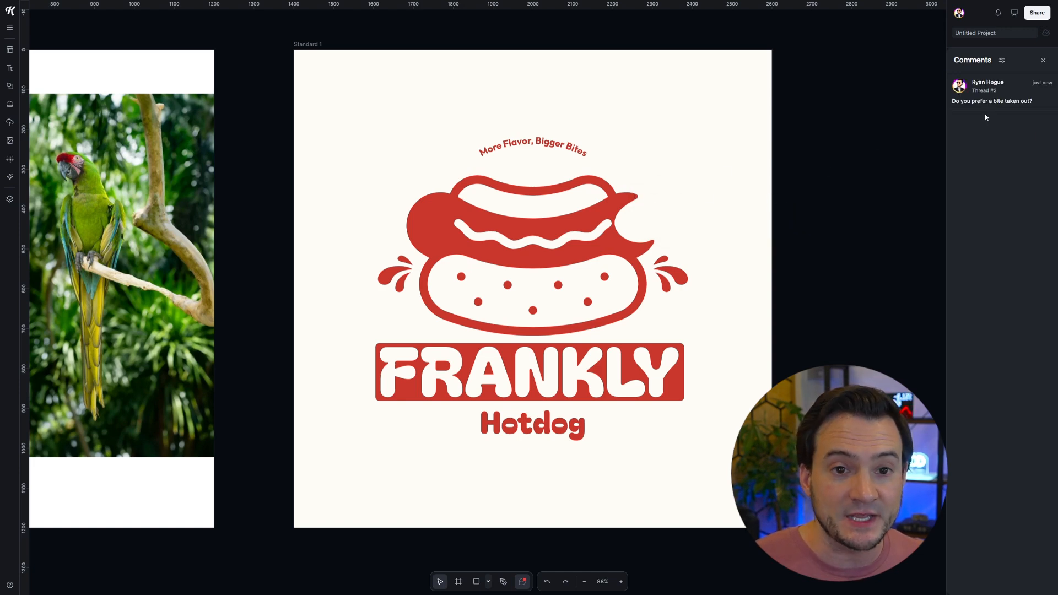
Step: Pin a second comment beside FRANKLY asking "Do you like this font?", then select FRANKLY for removal
left_click(992, 88)
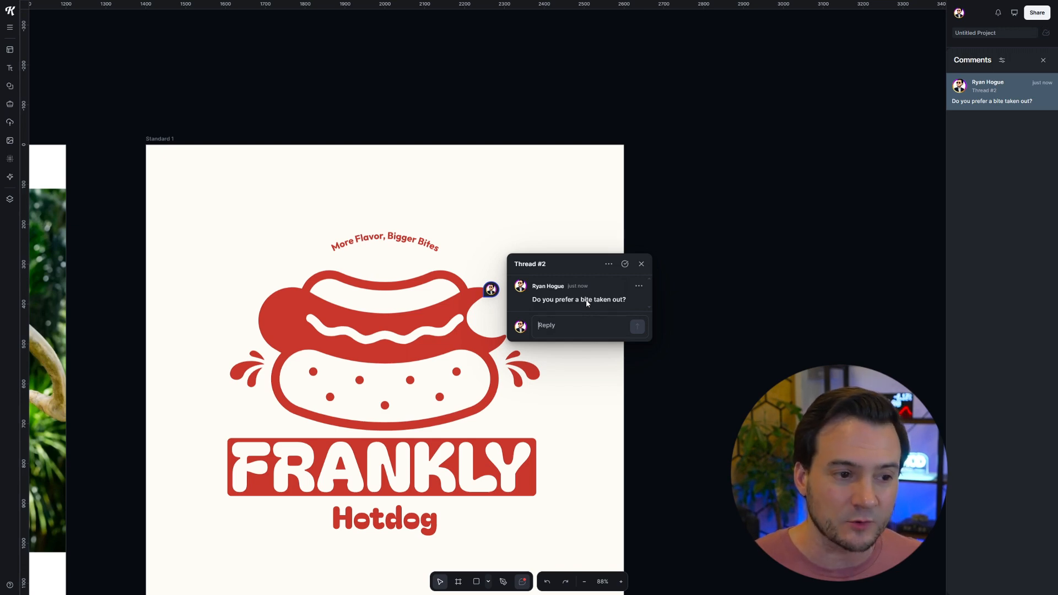
mouse_move(541, 475)
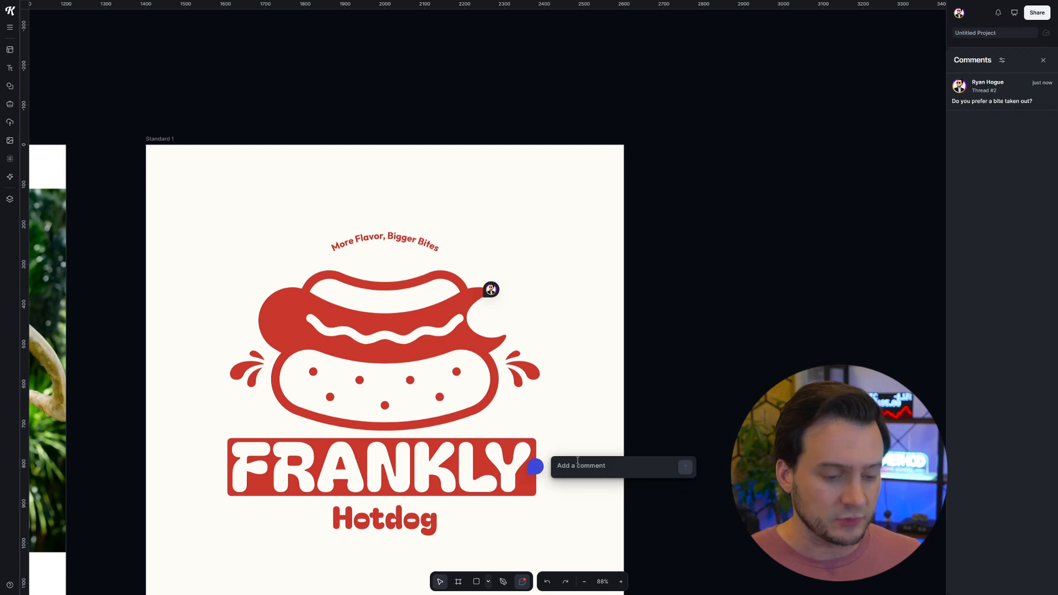
type("Do you like this font?")
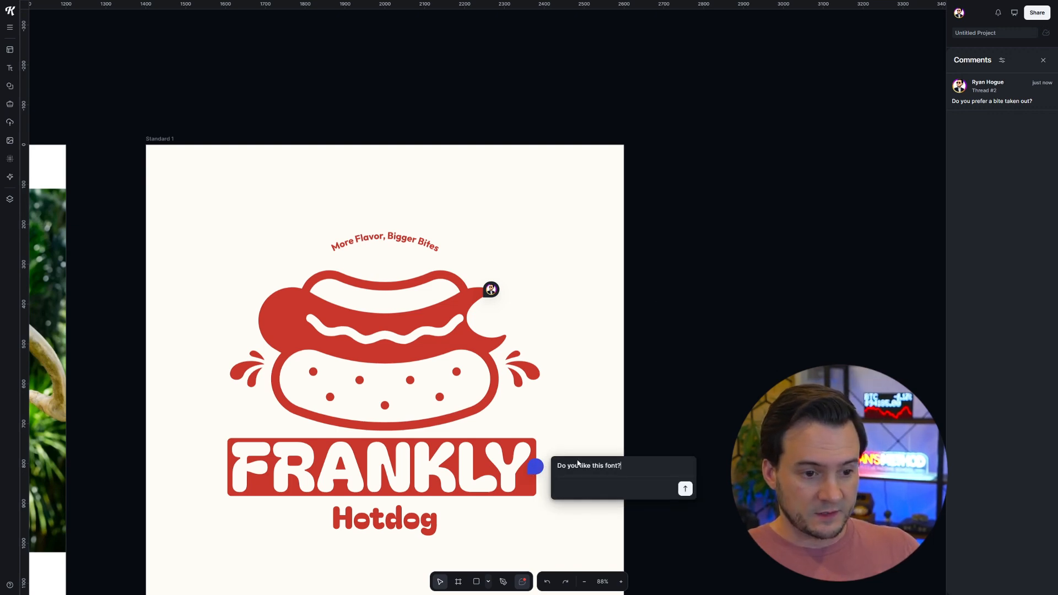
left_click(685, 488)
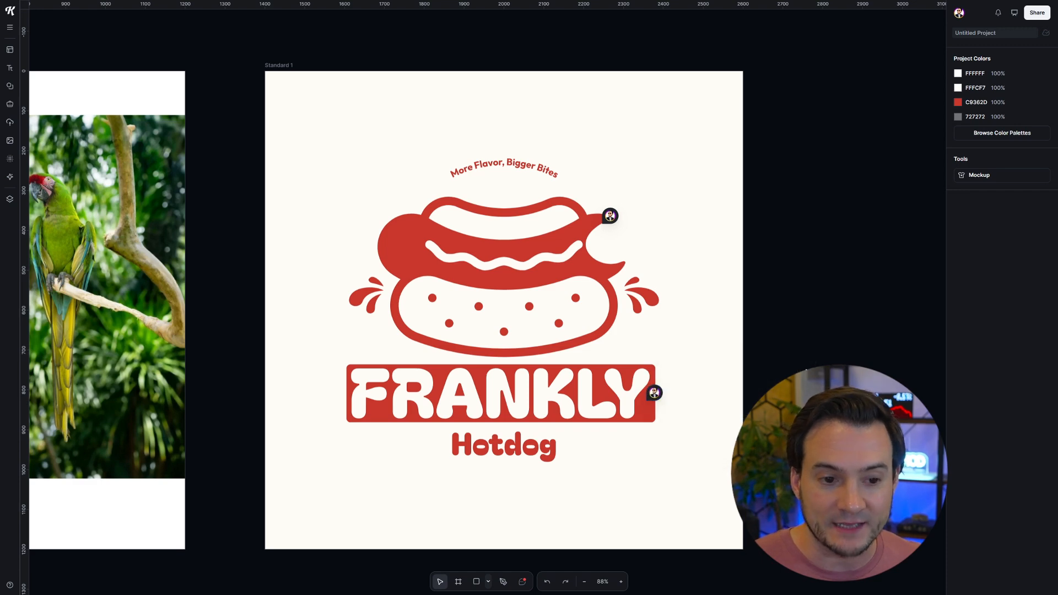
left_click(653, 392)
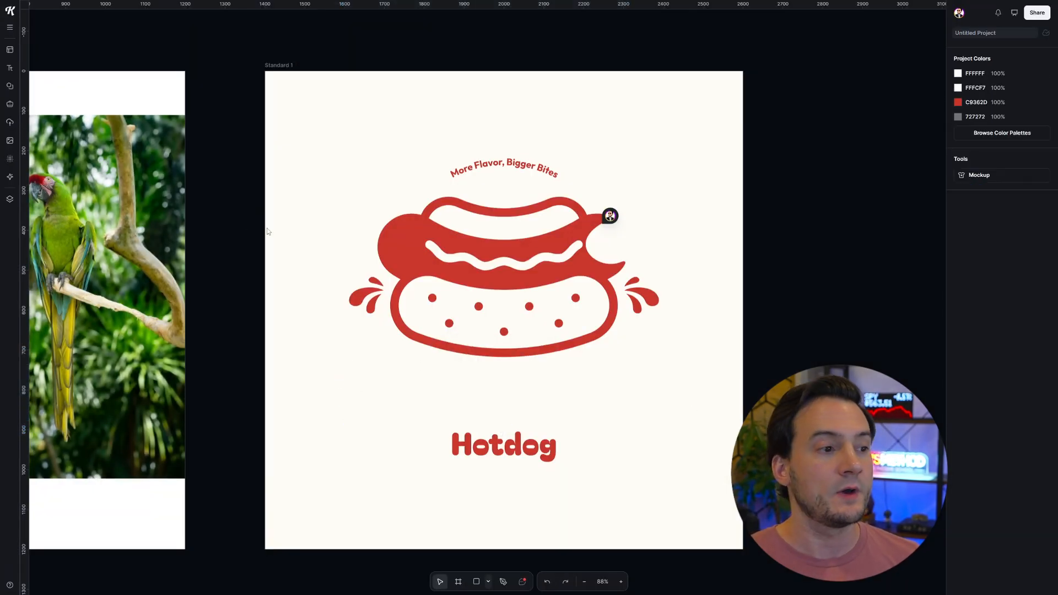
Step: Add a headline reading 'Frankly' and place it above the Hotdog word
left_click(10, 67)
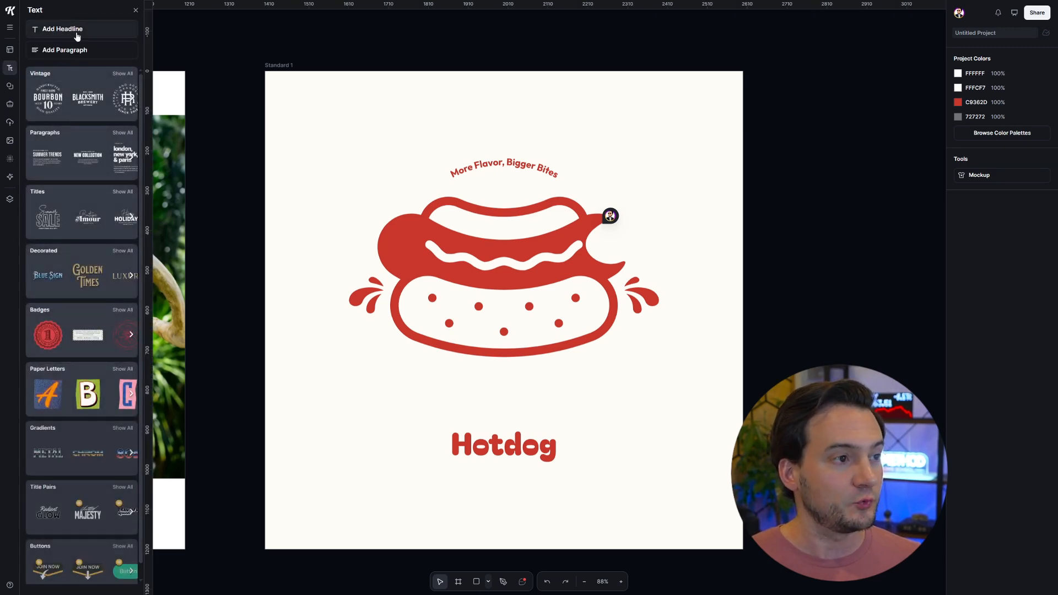
left_click(62, 29)
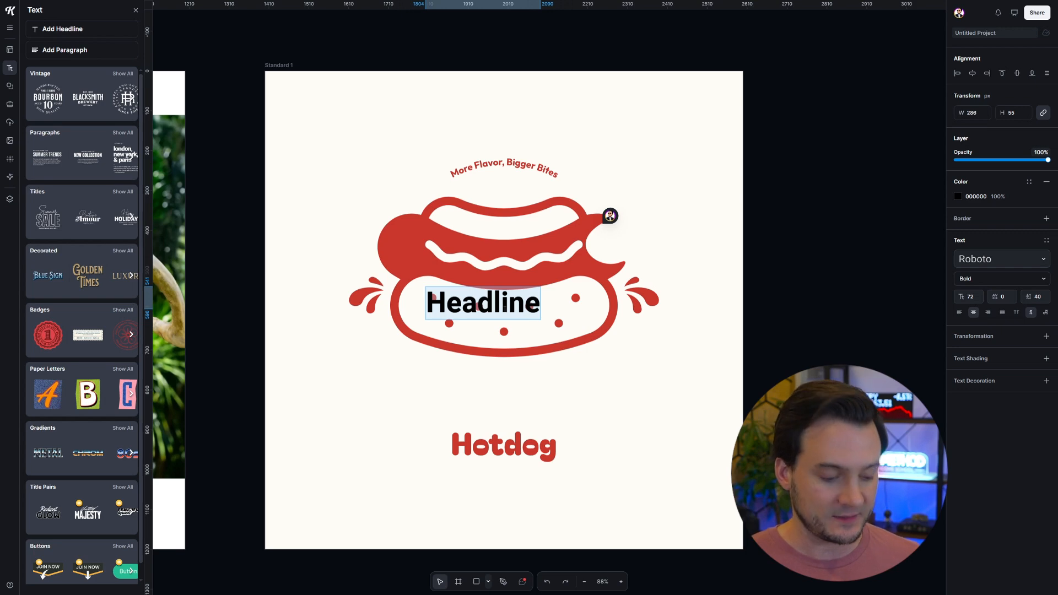
type("Frankly")
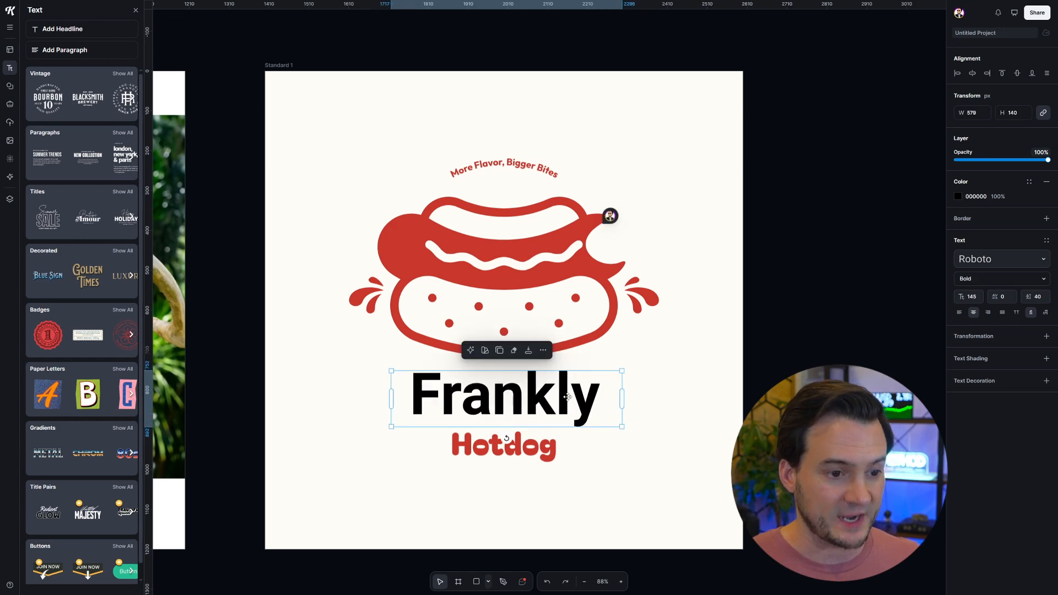
double_click(502, 398)
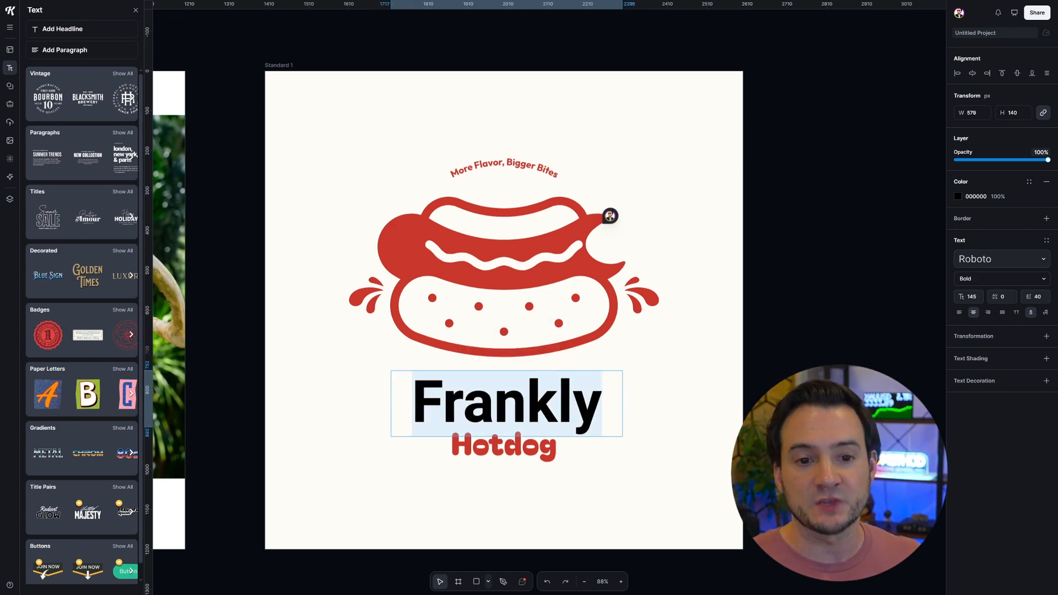
Step: Set the Frankly headline in the Adventurer font from the Bookmarked list
left_click(998, 258)
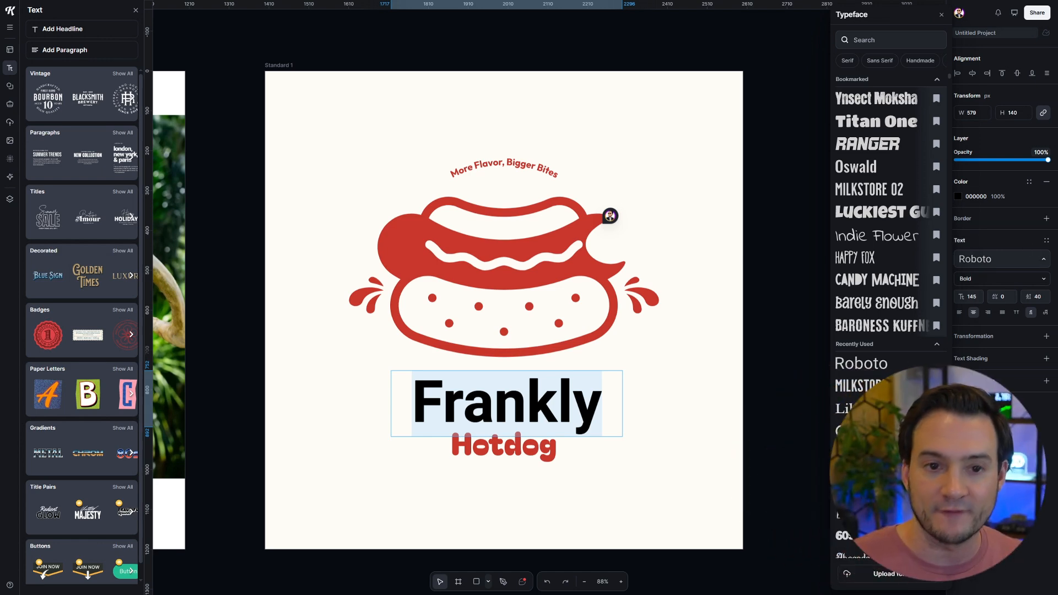
scroll("down", 3)
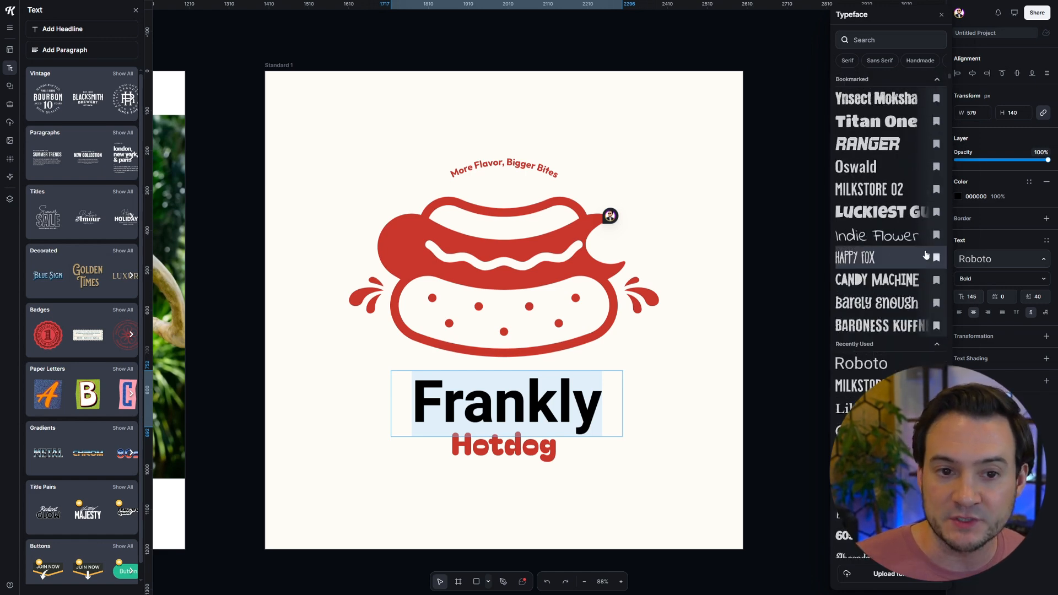
mouse_move(910, 122)
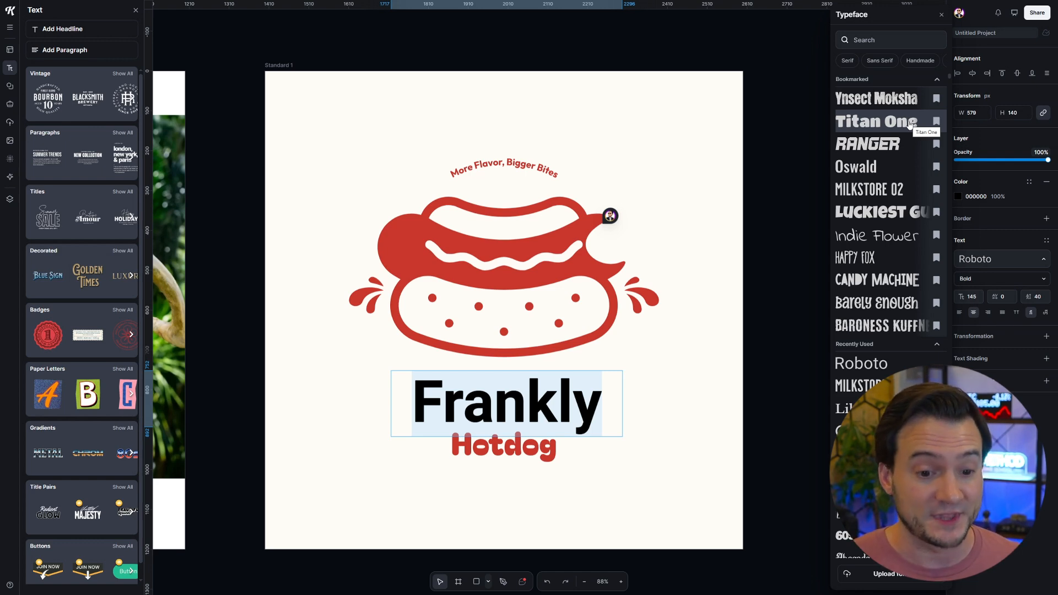
mouse_move(907, 133)
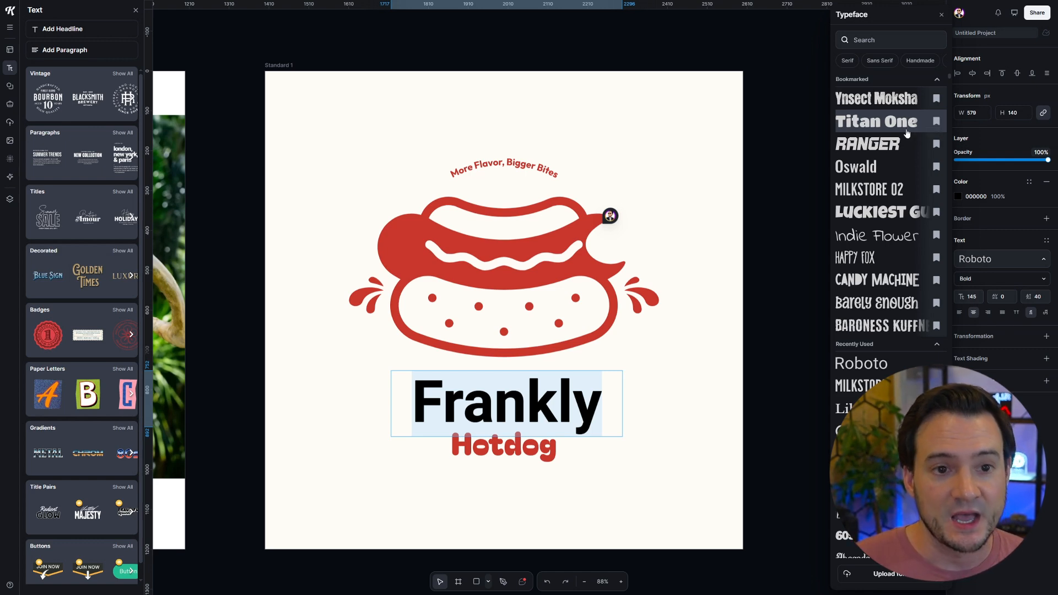
scroll("down", 3)
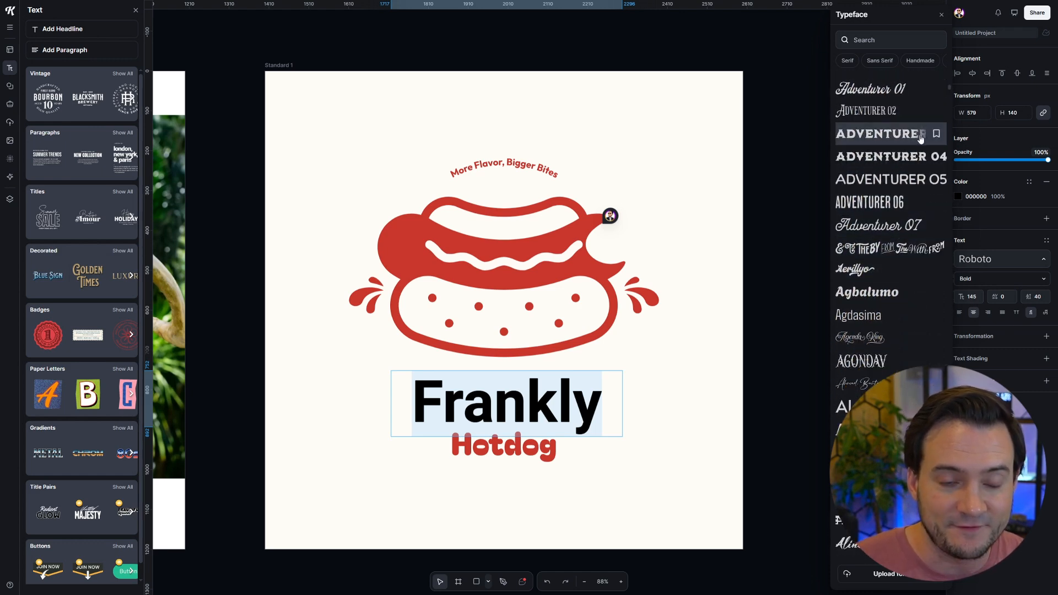
scroll("up", 3)
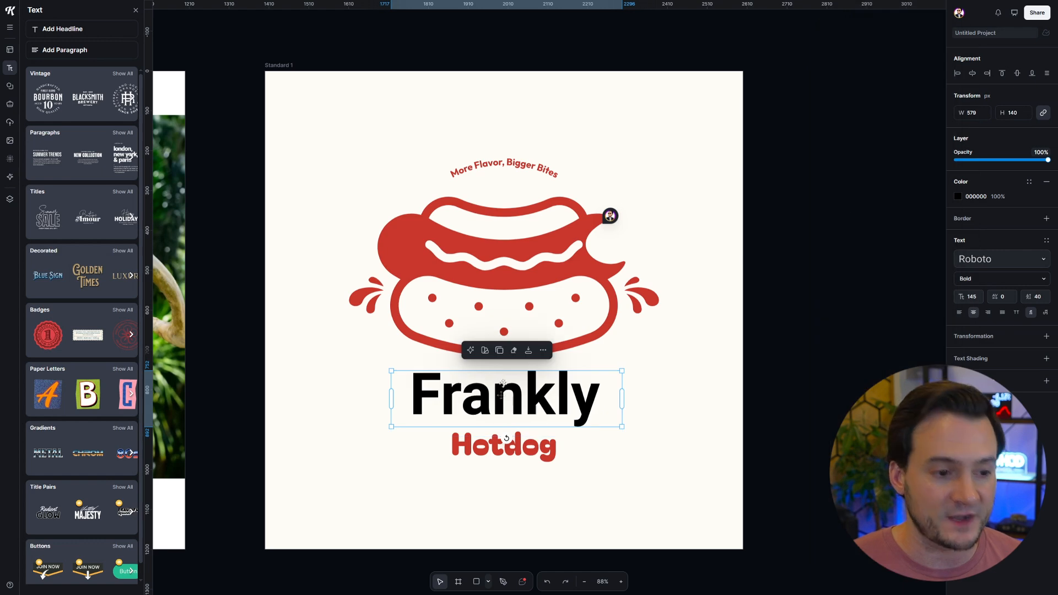
left_click(975, 257)
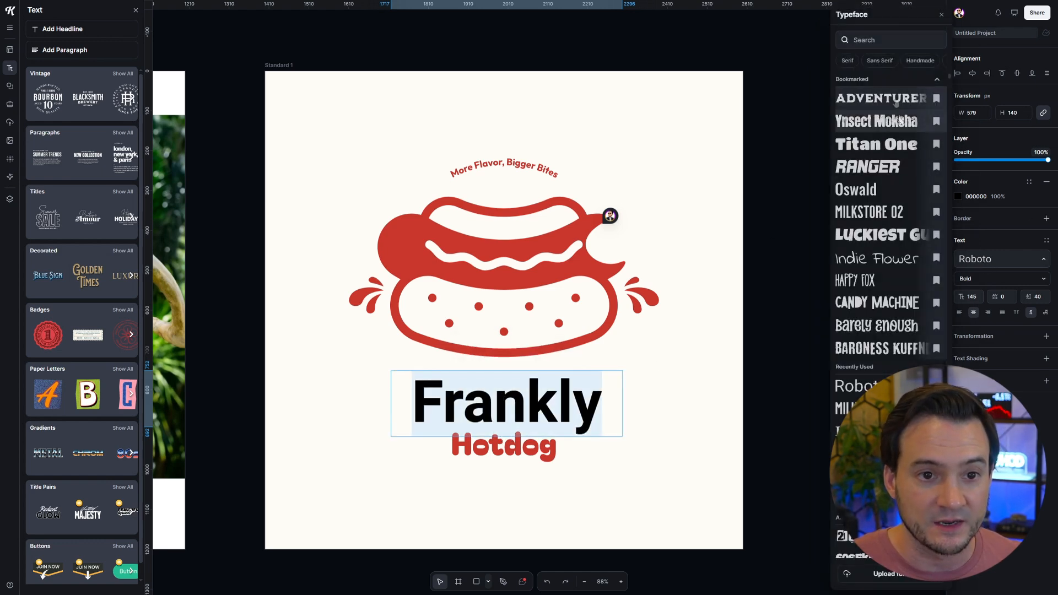
left_click(879, 98)
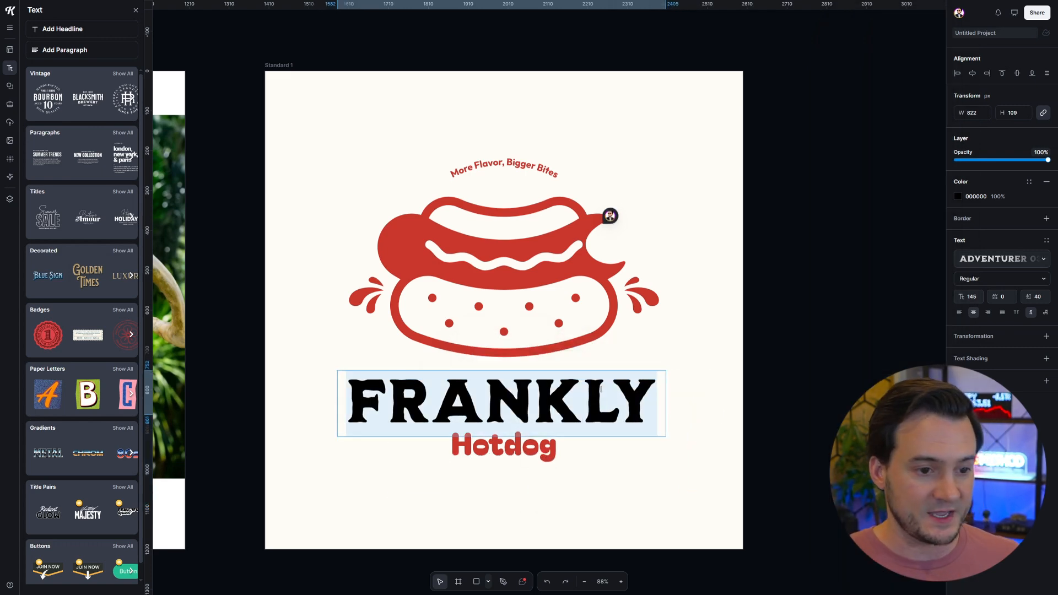
Step: Colour Frankly the same red as the hotdog illustration, then deselect the canvas
left_click(957, 196)
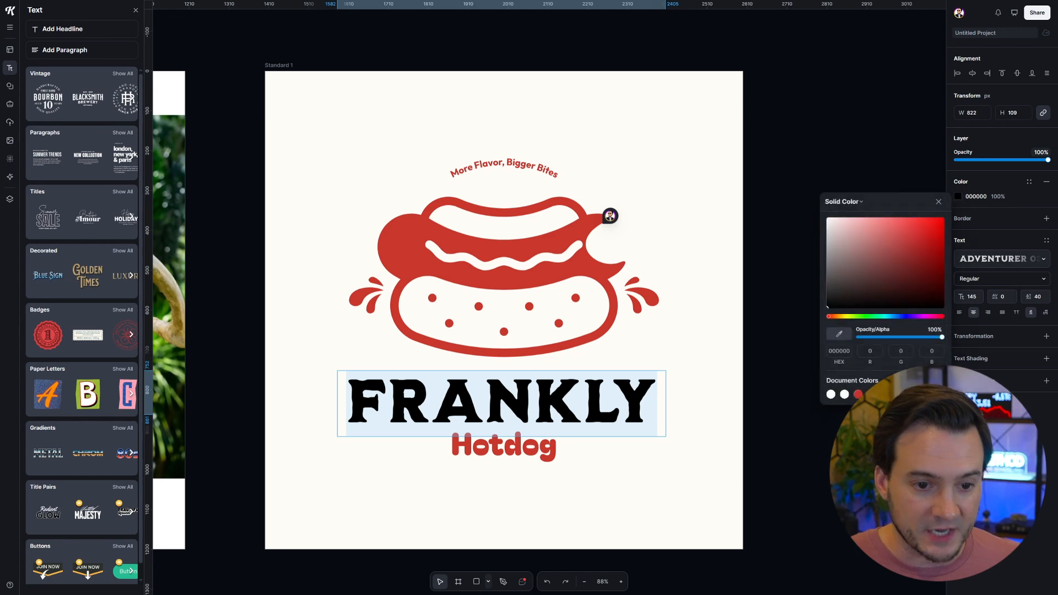
left_click(857, 394)
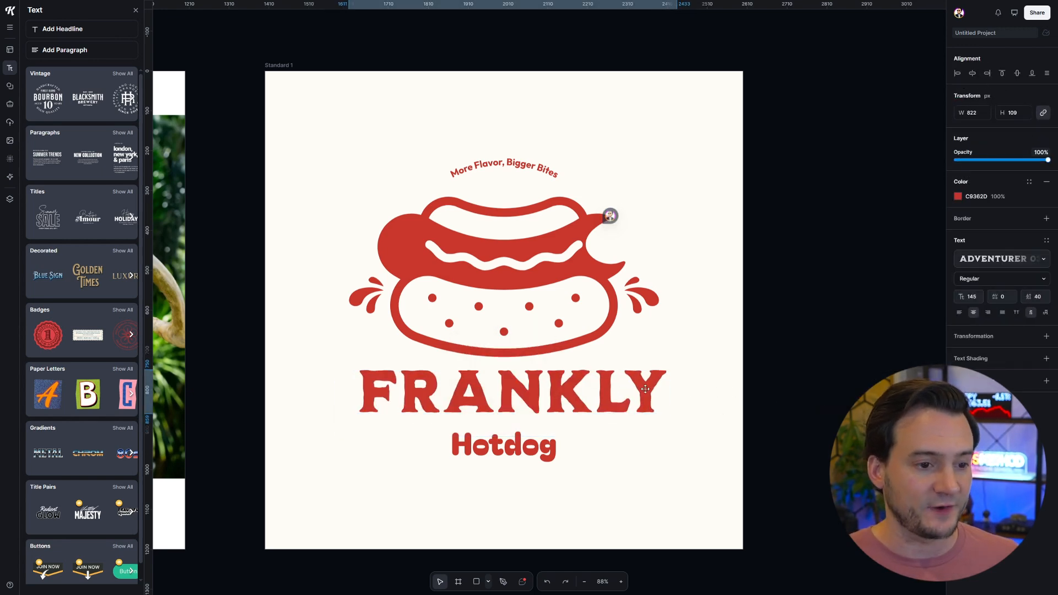
left_click(503, 440)
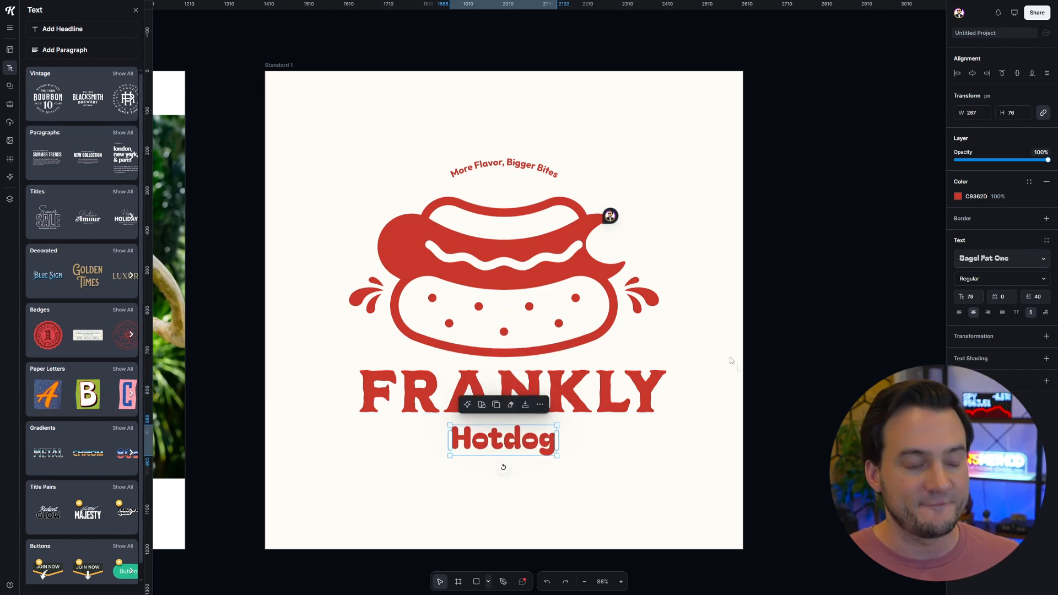
left_click(795, 174)
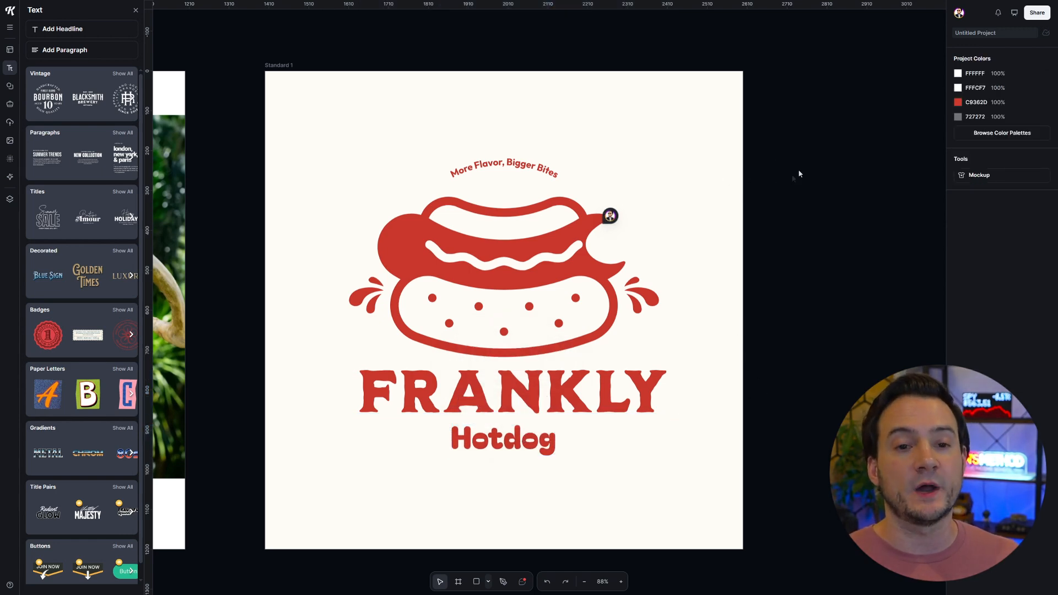
mouse_move(979, 176)
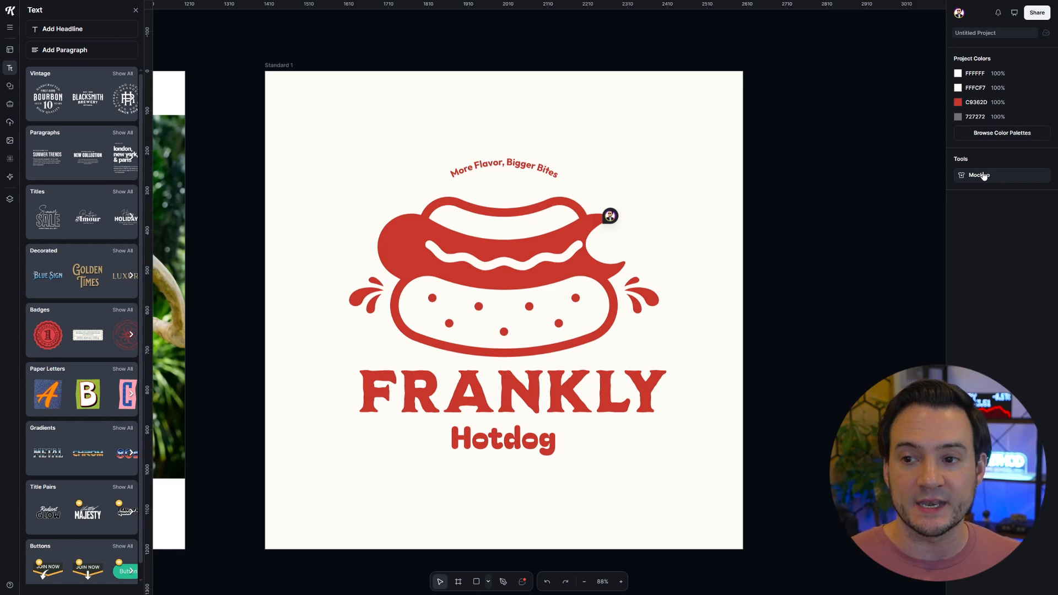
Step: Preview the logo on a T-shirt mockup and tint the shirt light blue
left_click(977, 176)
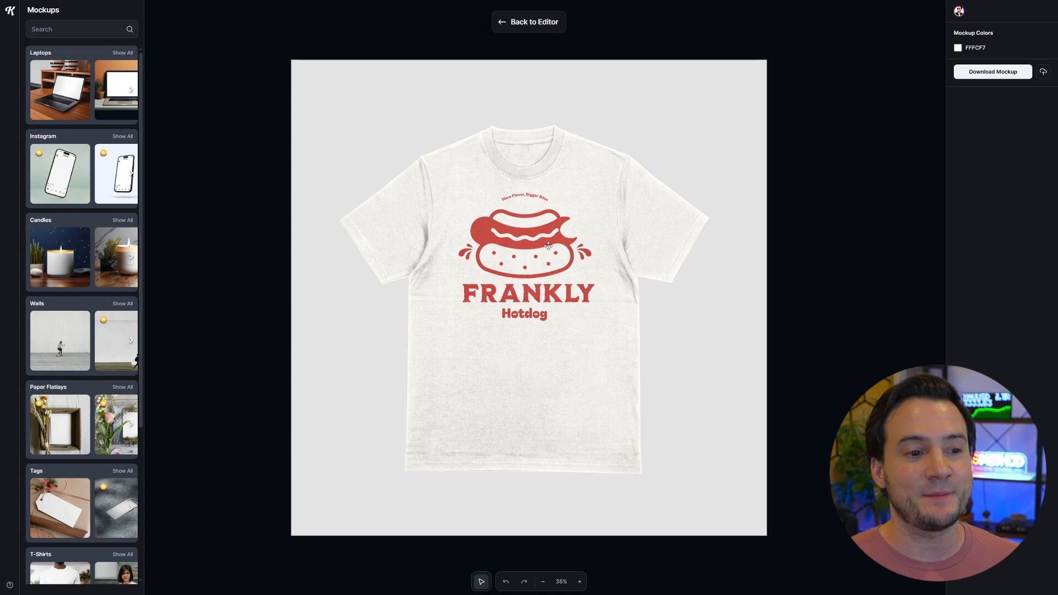
left_click(527, 257)
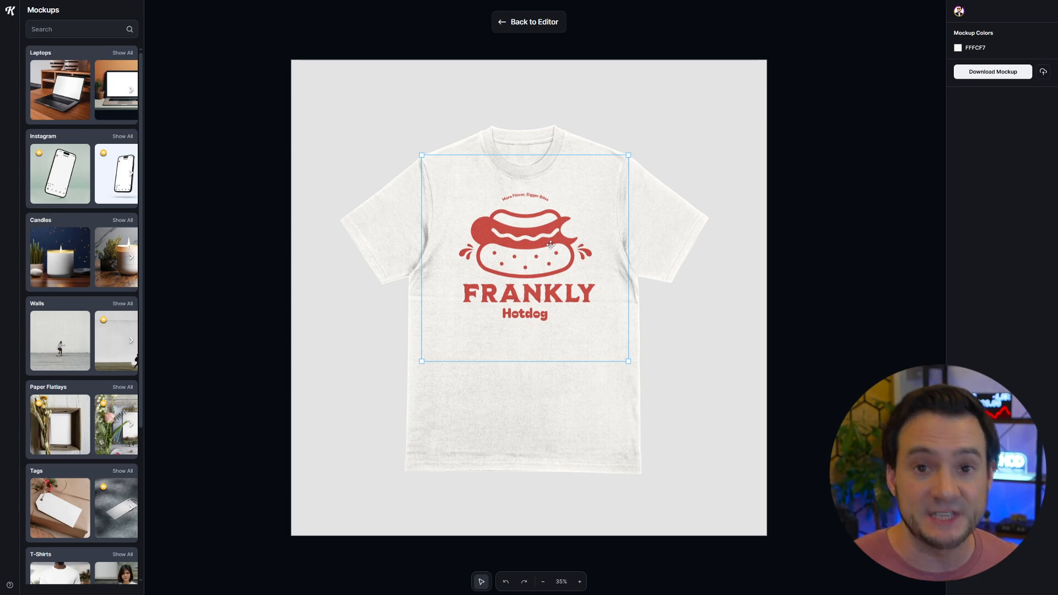
mouse_move(754, 118)
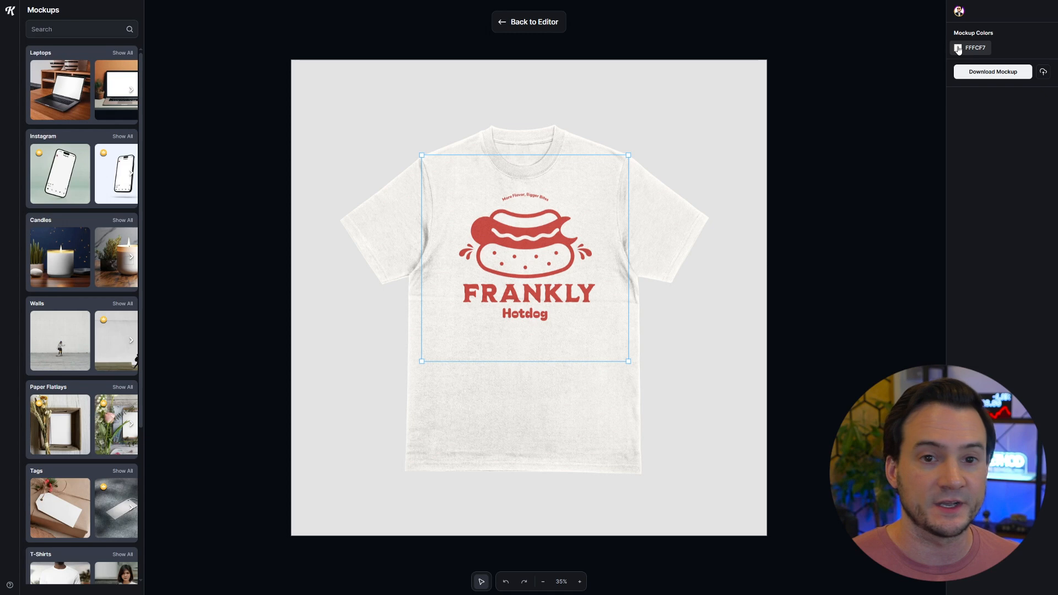
left_click(957, 48)
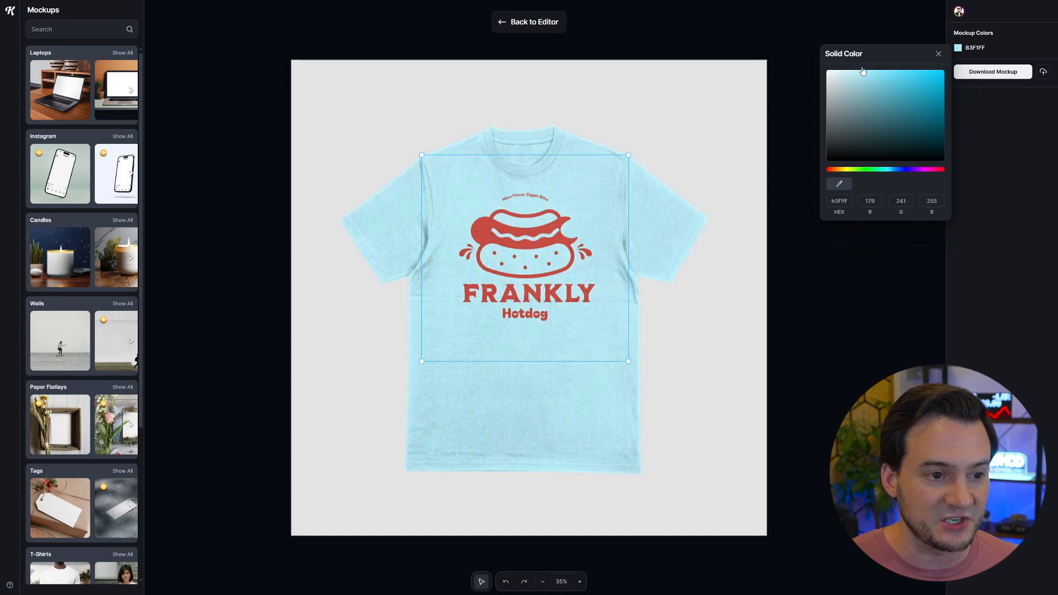
left_click(937, 53)
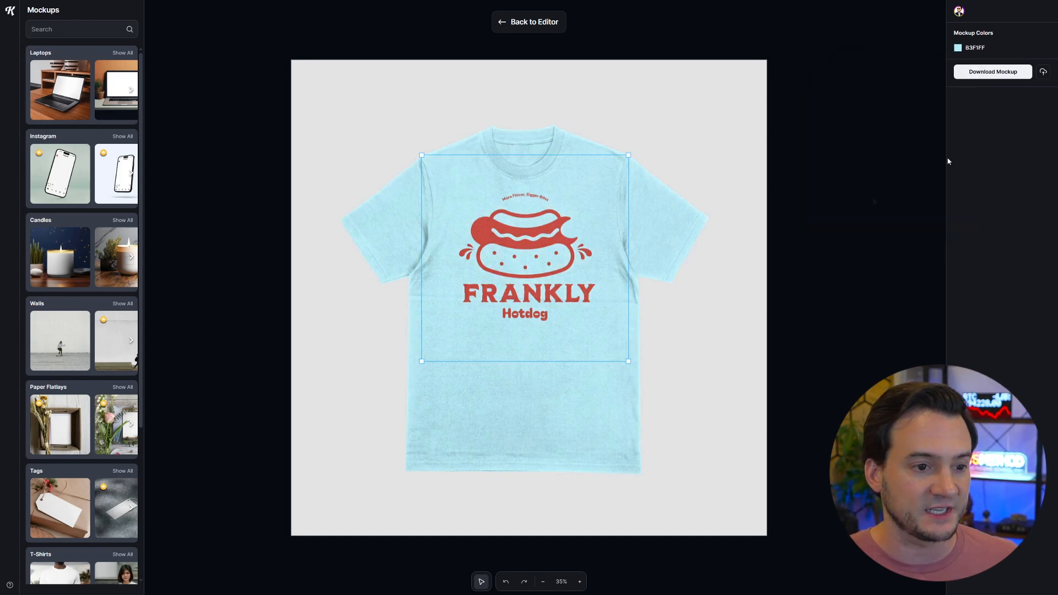
mouse_move(627, 331)
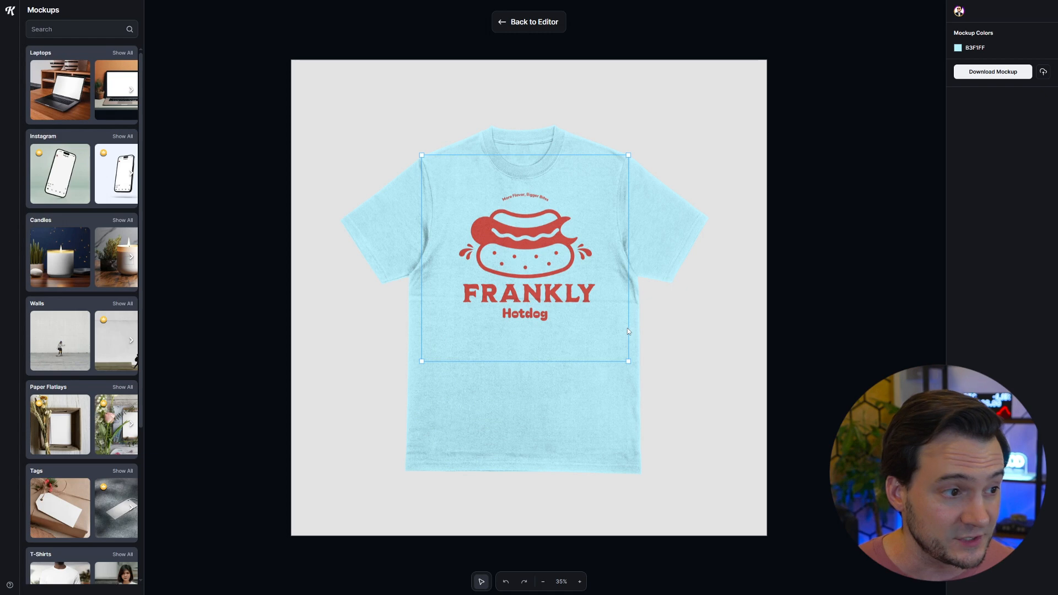
Step: Search mockups for 'coffee mug' and place the logo on the plain white mug
left_click(74, 29)
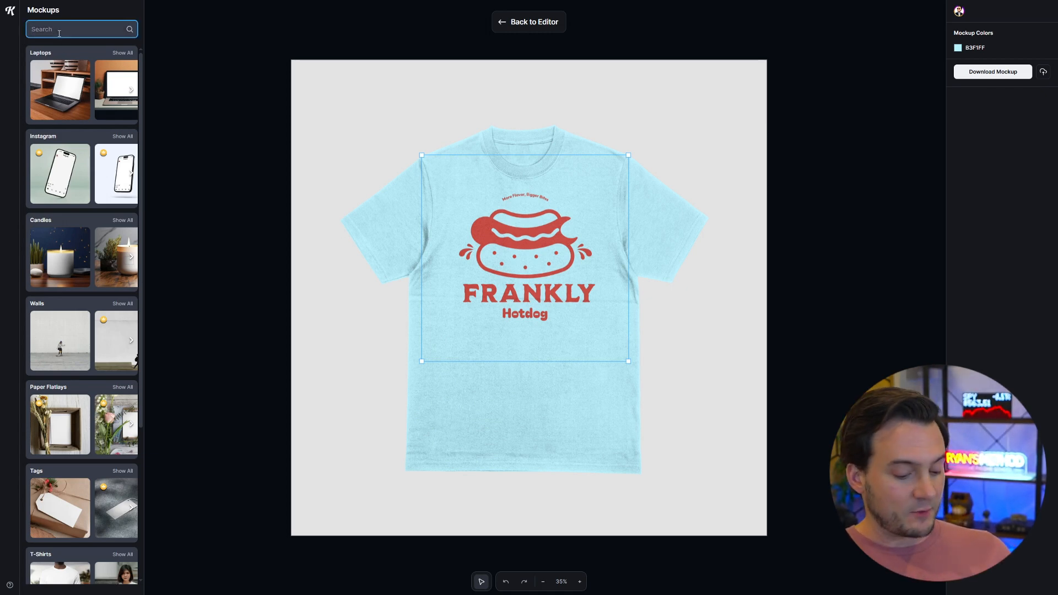
type("coffee mug")
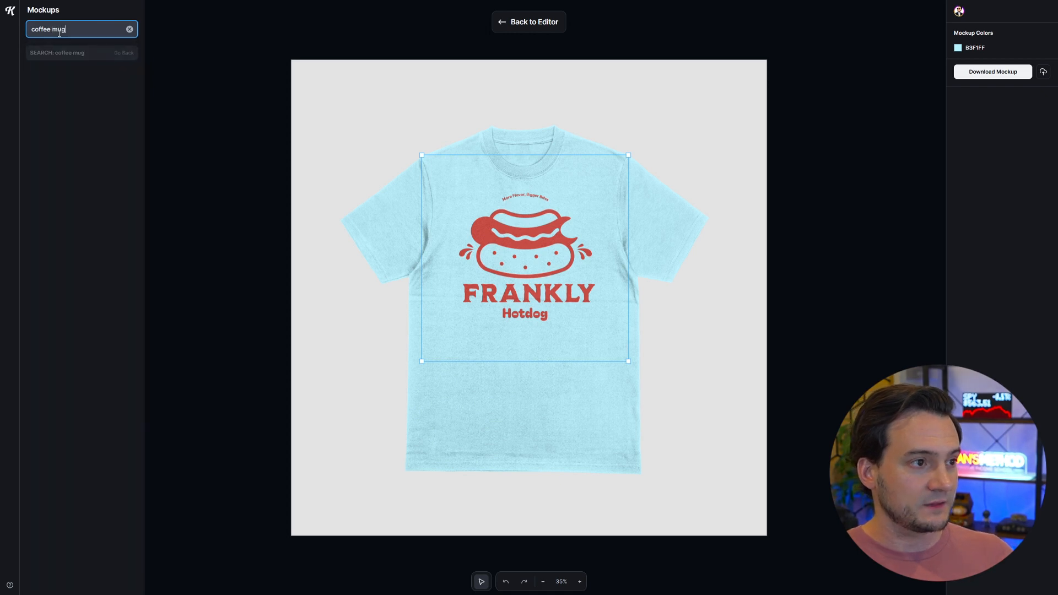
key("Return")
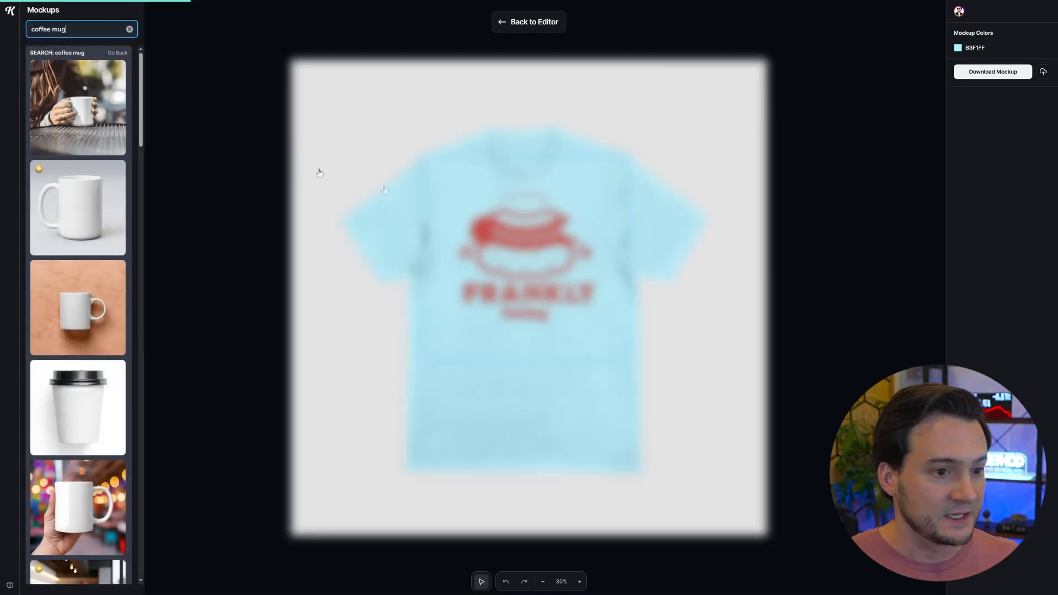
left_click(77, 108)
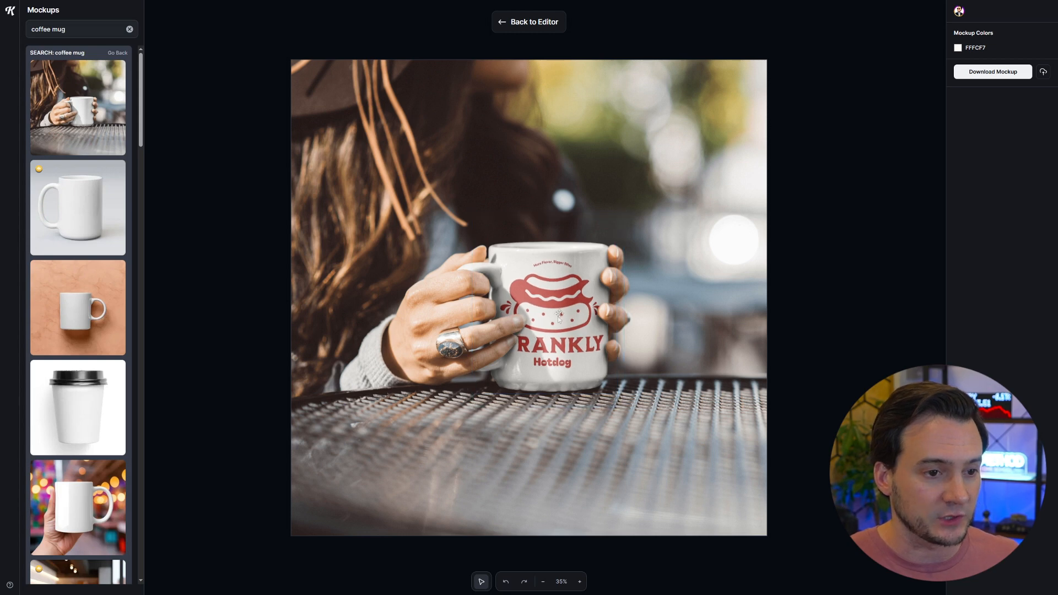
left_click(77, 208)
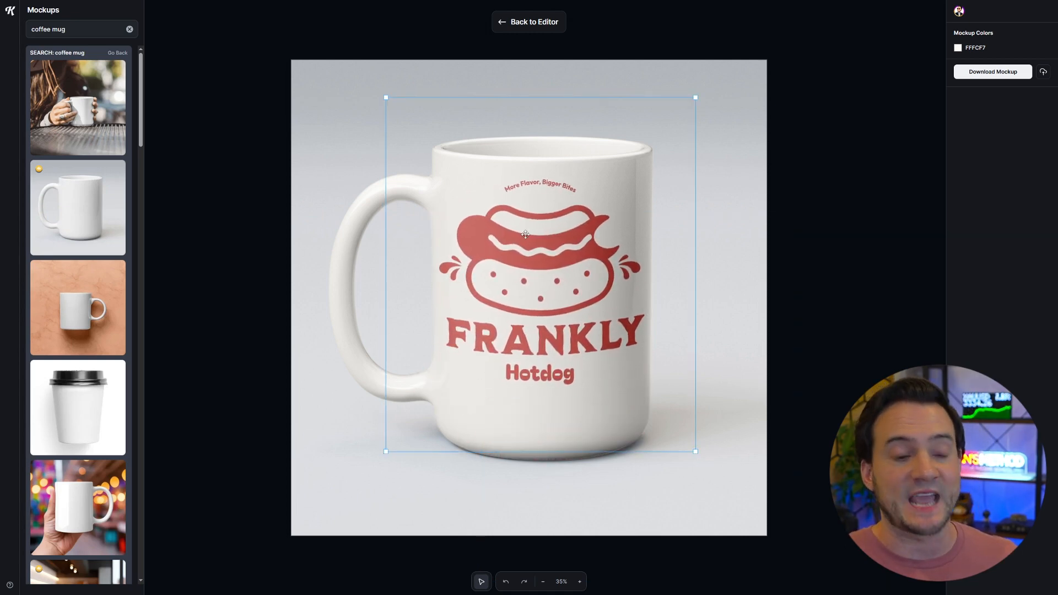
mouse_move(793, 234)
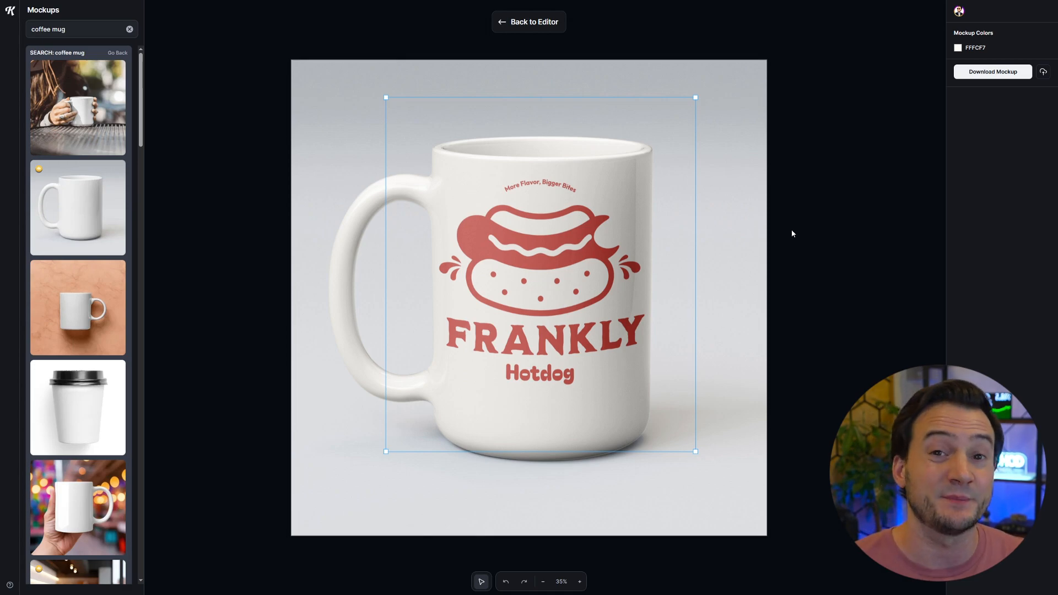